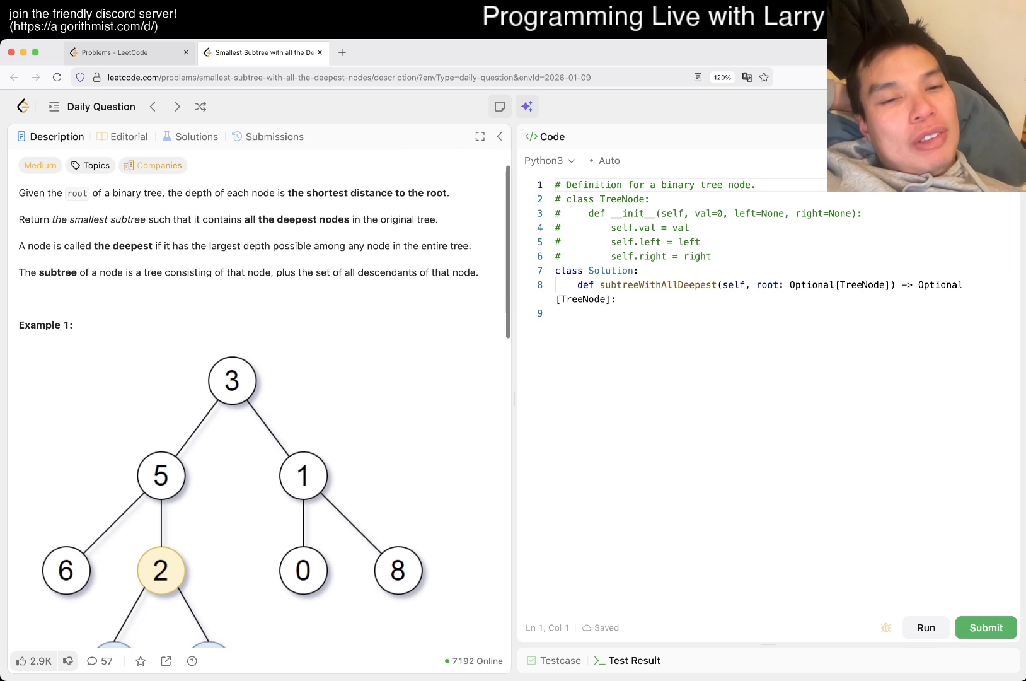
- Scroll the editor and start a nested traverse(node, level) helper function
scroll(down, 3)
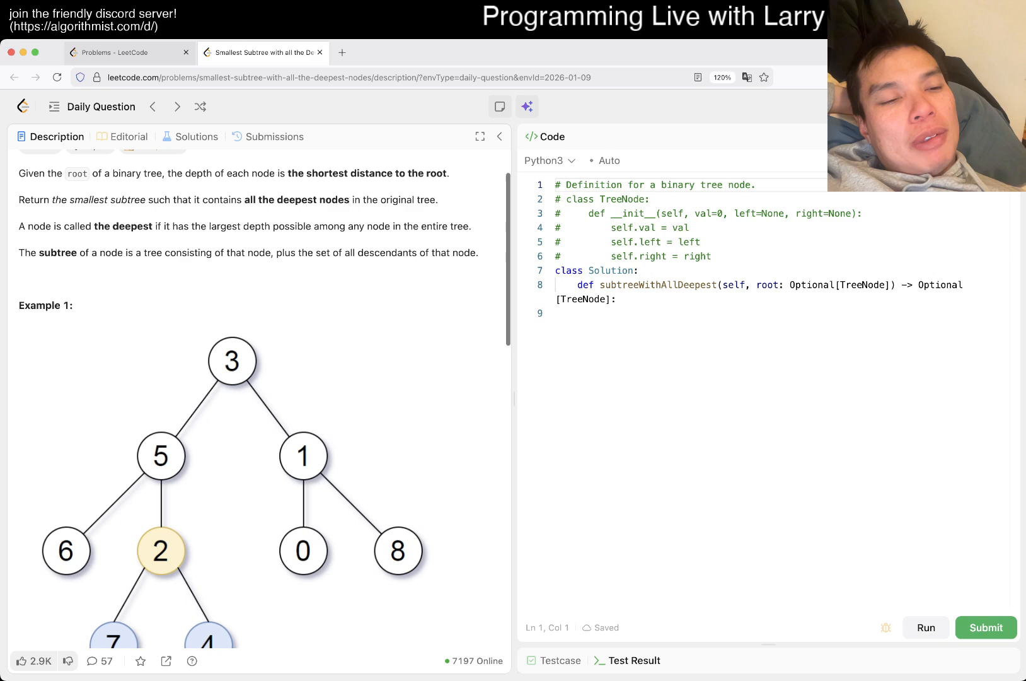
scroll(down, 3)
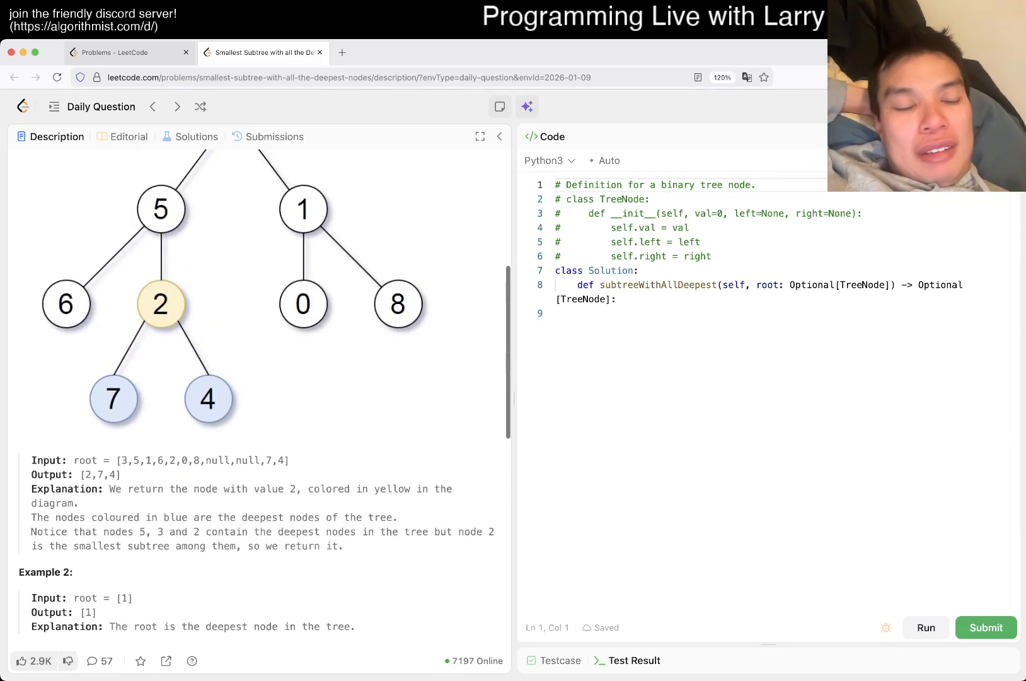
scroll(down, 3)
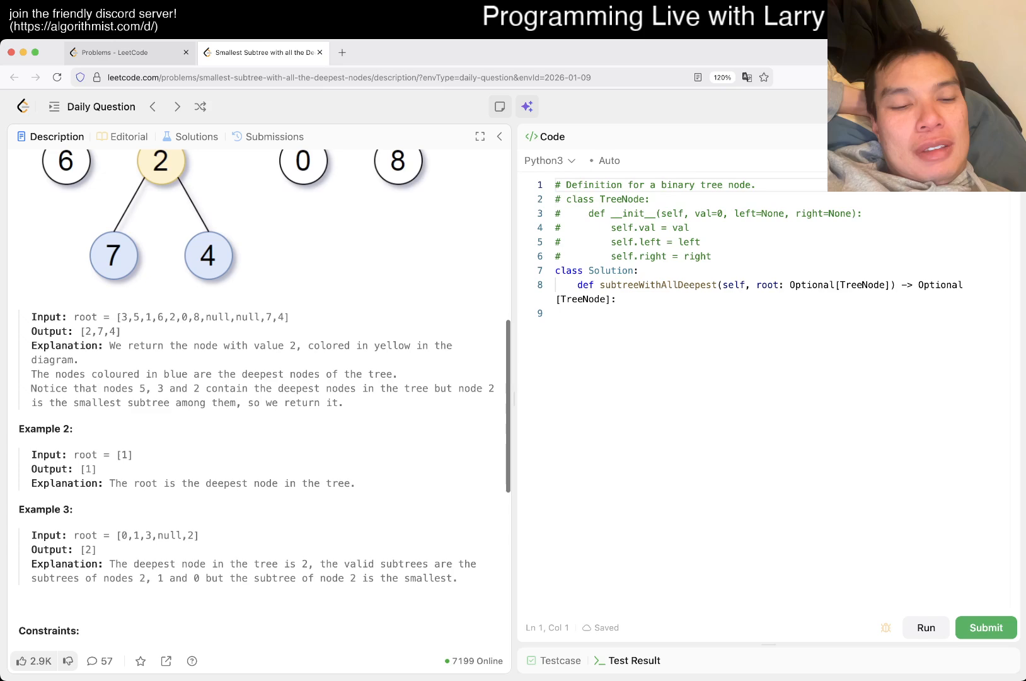
scroll(down, 3)
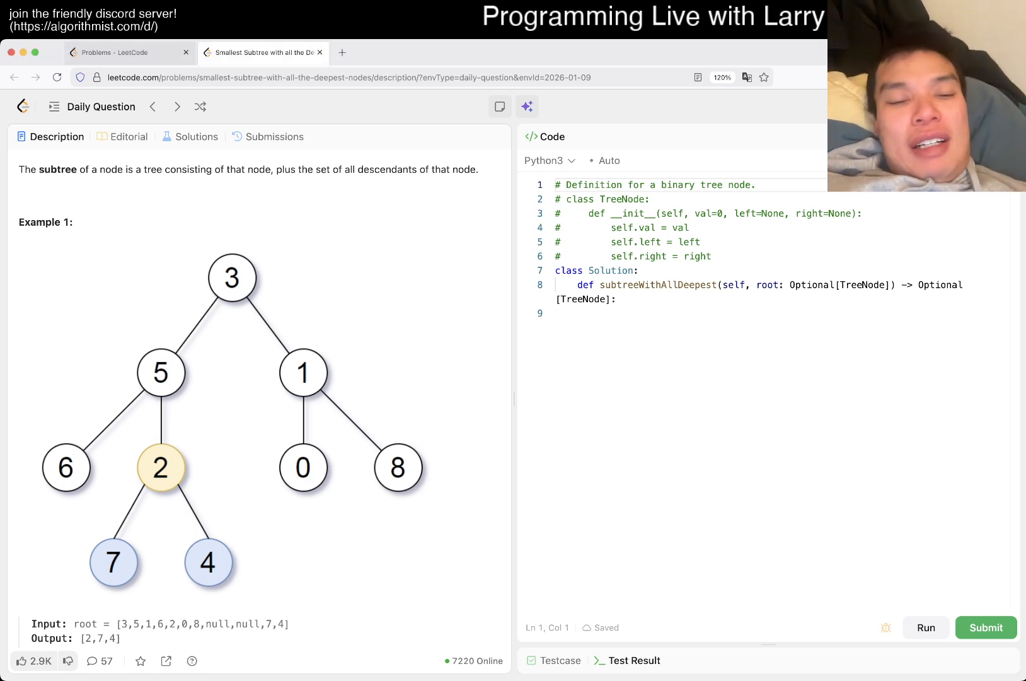
text(def)
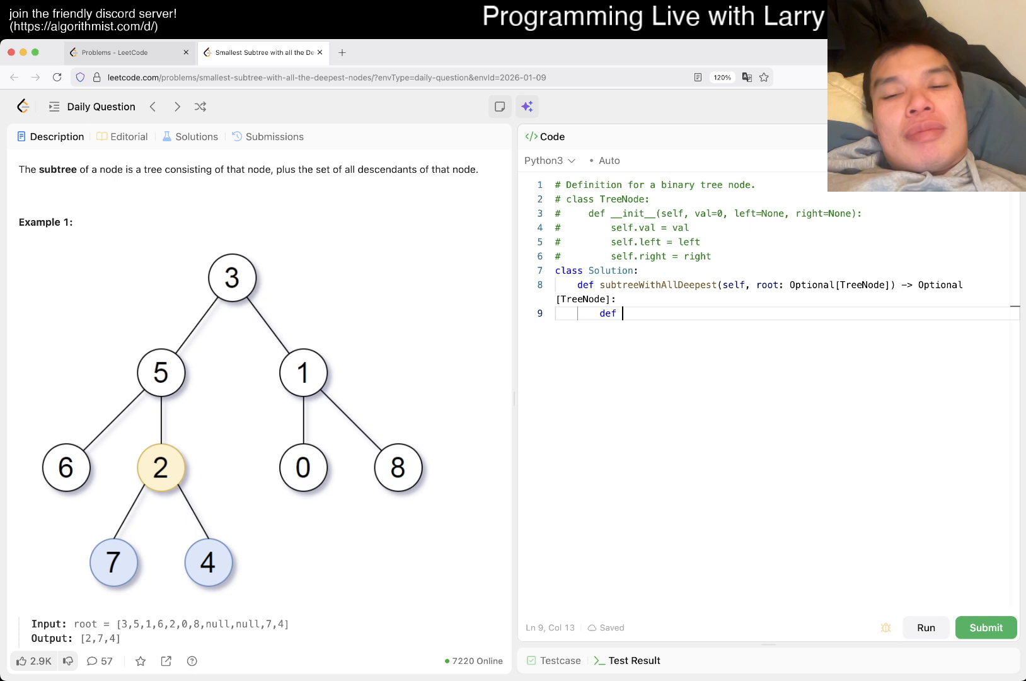
text(traverse(node)
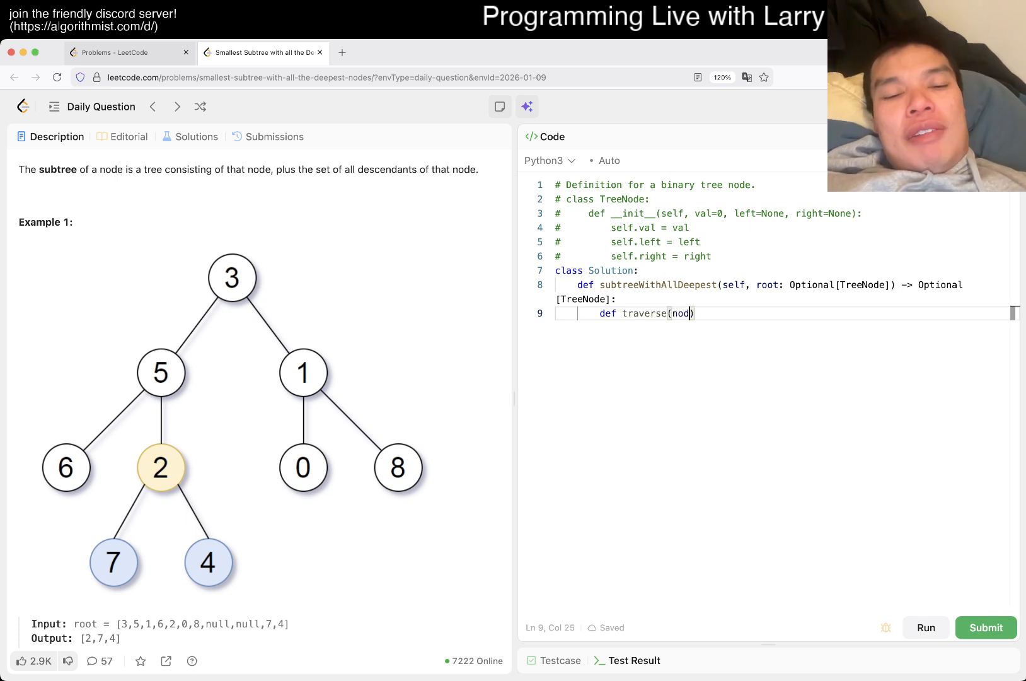
text(, level)
text(return)
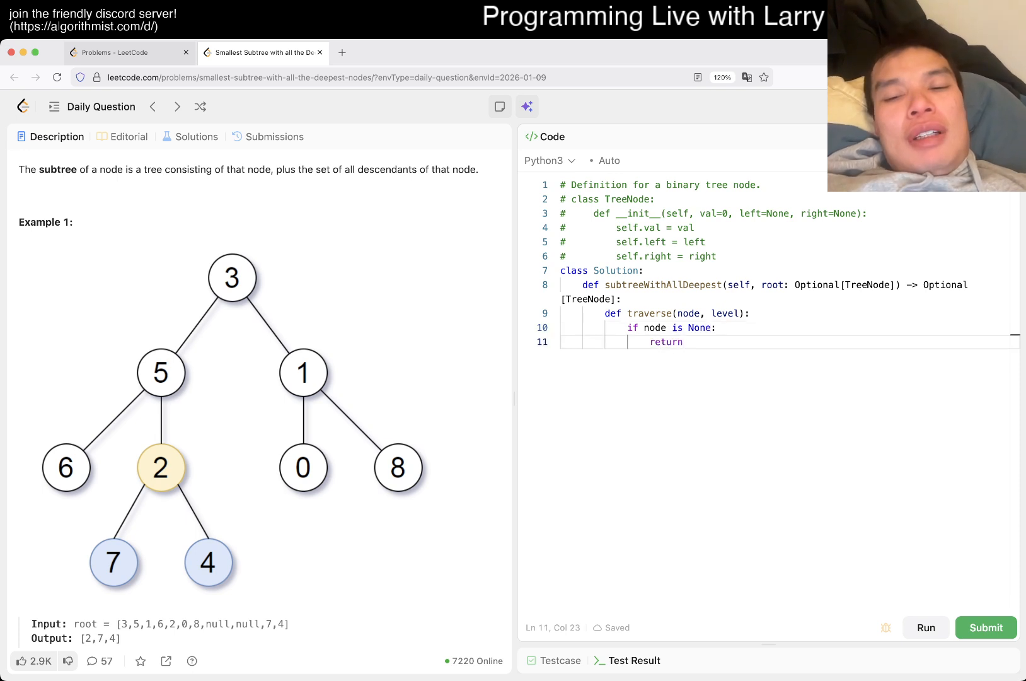
key(enter)
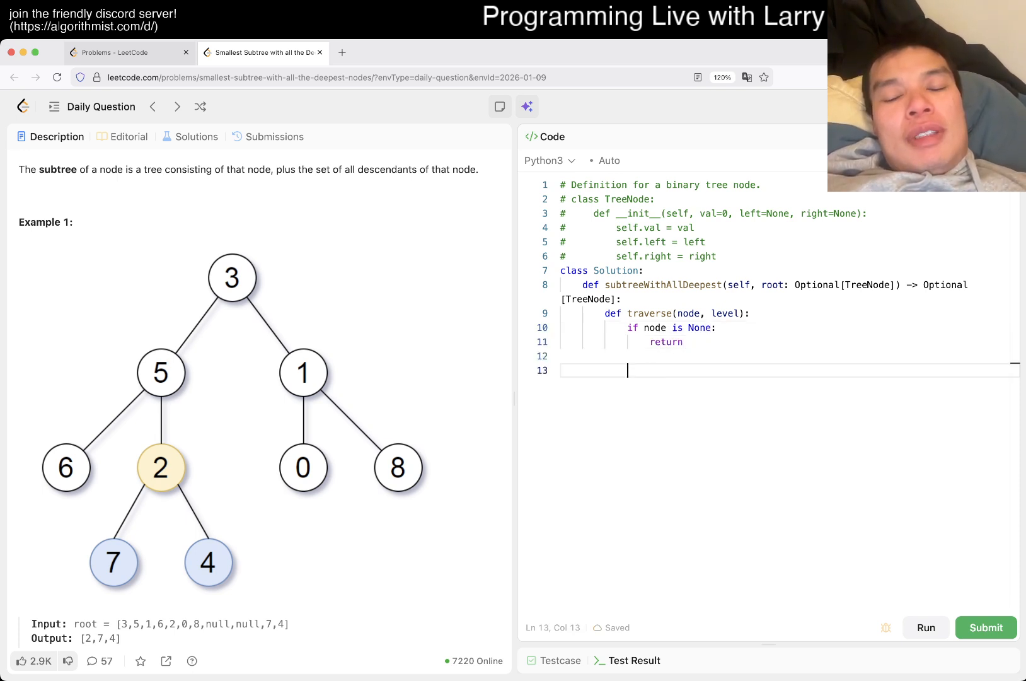
- Update the deepest level reached, declaring nonlocal deepest, initialised to -1
text(if level >)
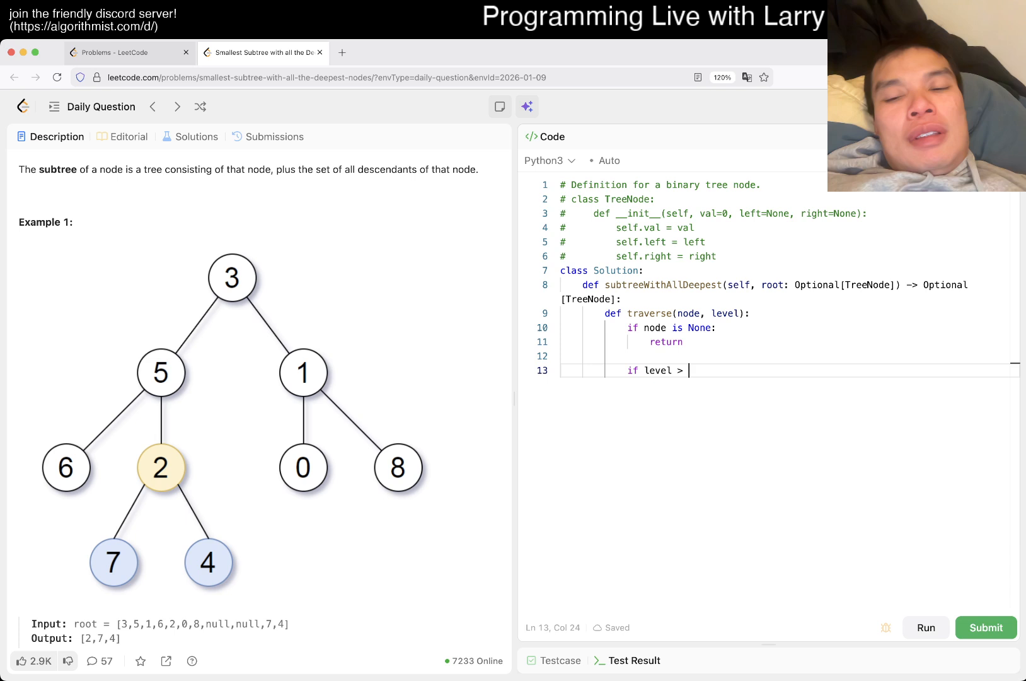
text(deepest:)
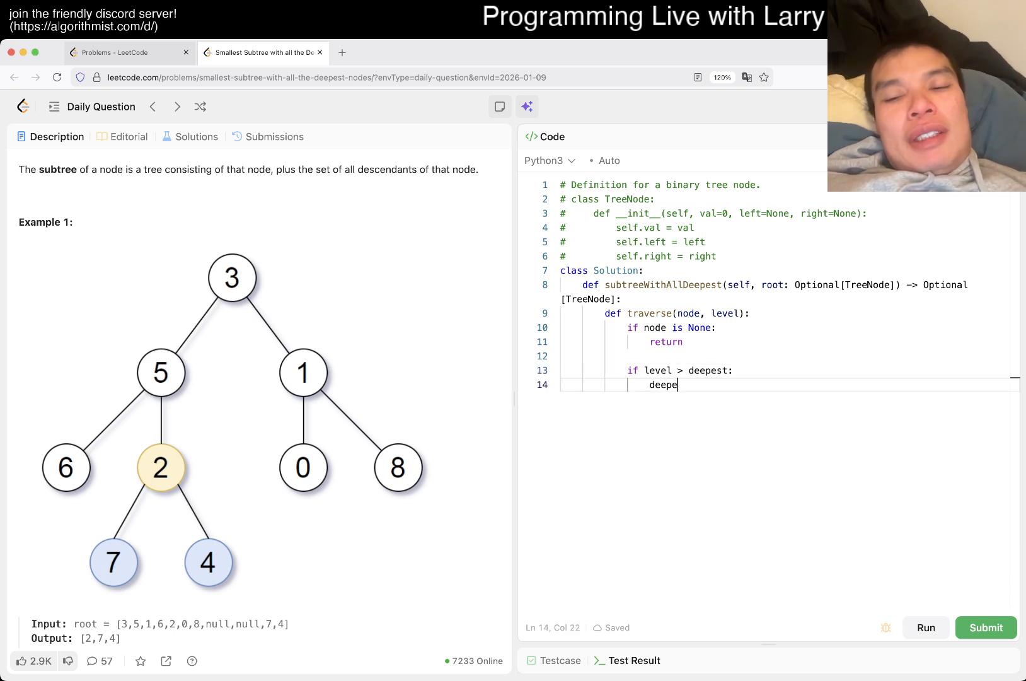
text(st = level)
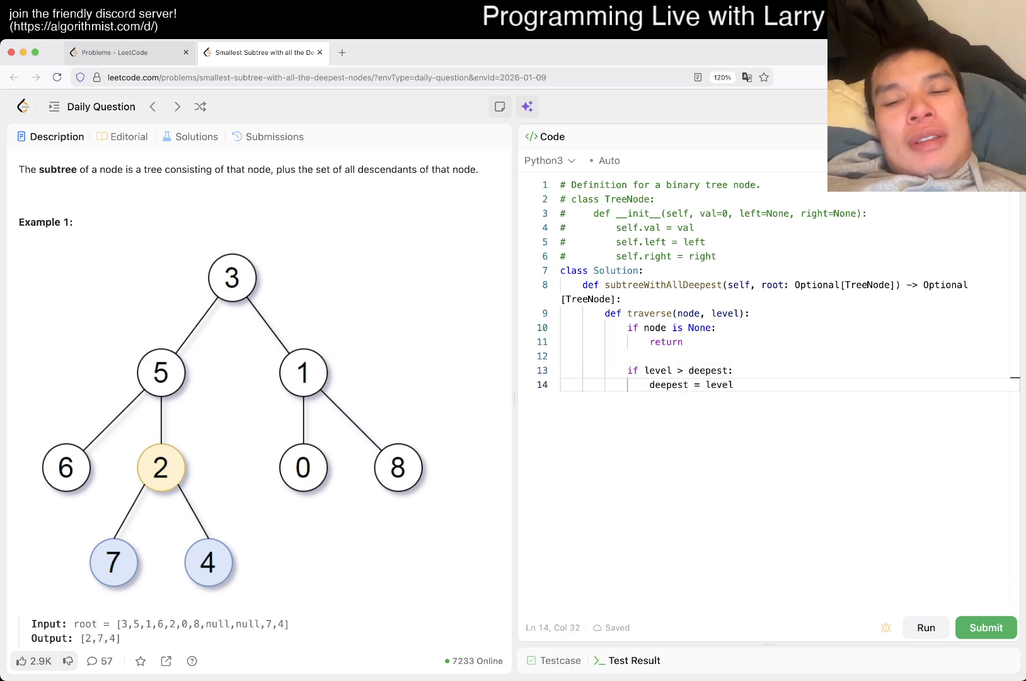
text(n)
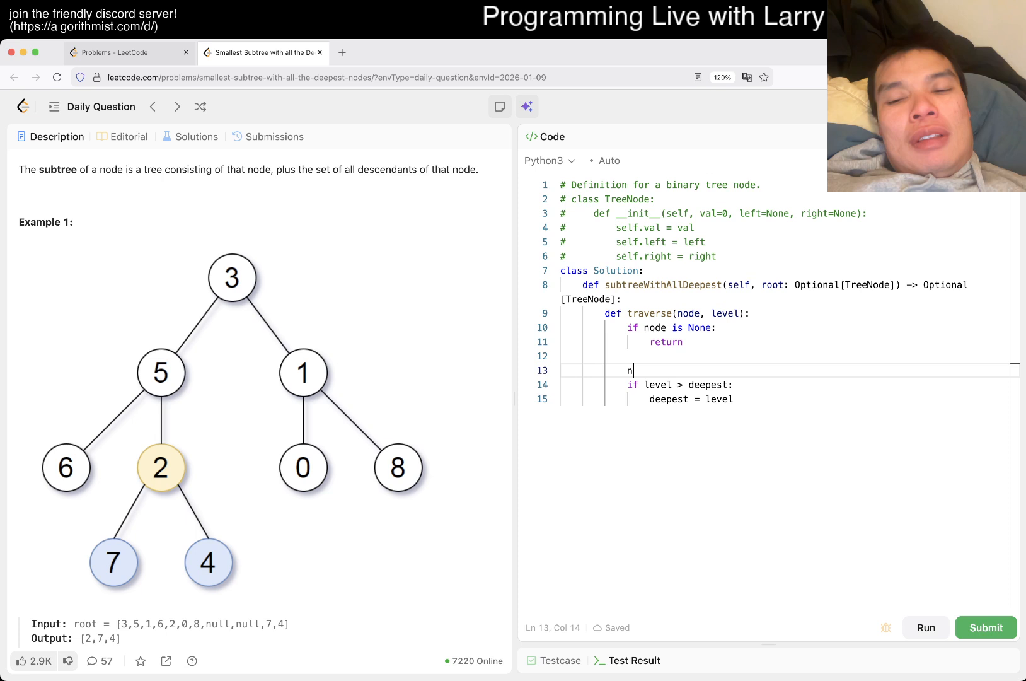
text(onlocal deepest)
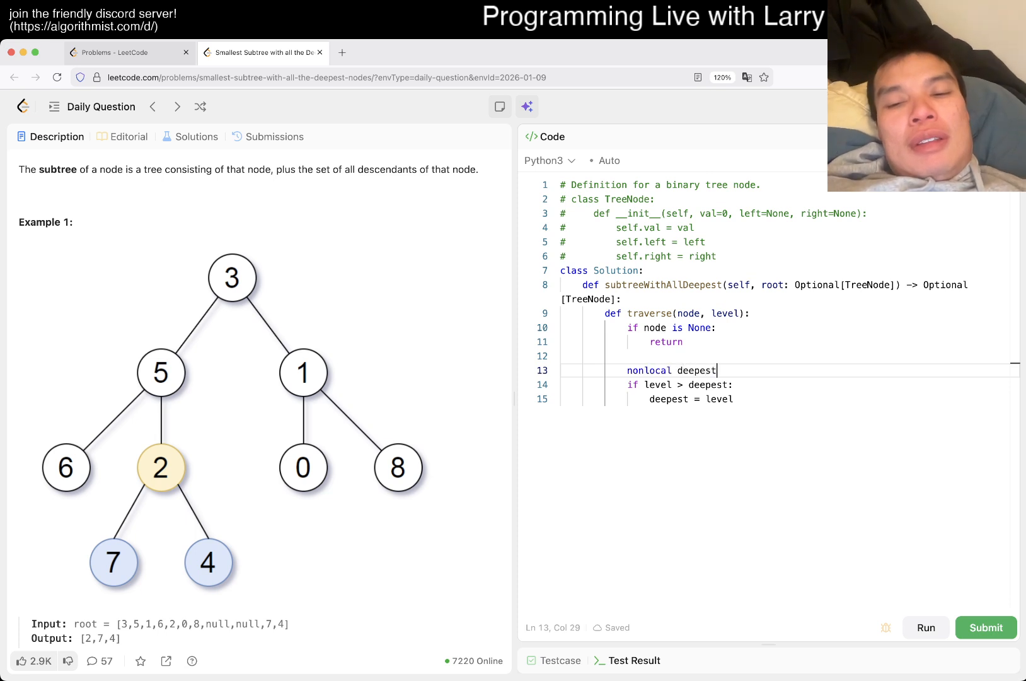
text(d)
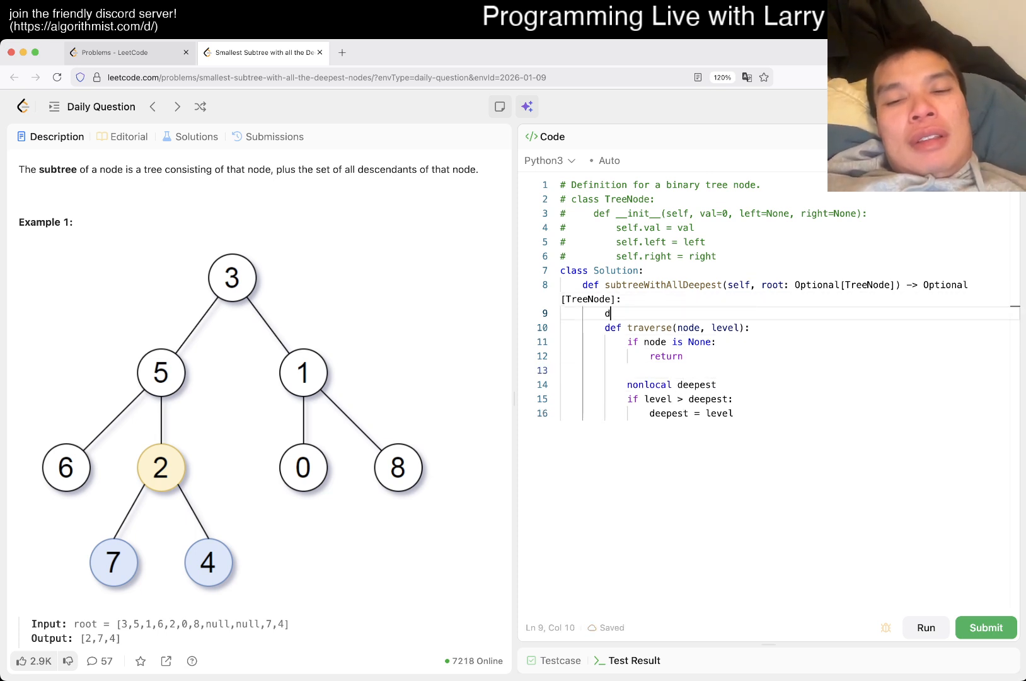
text(eepest = -)
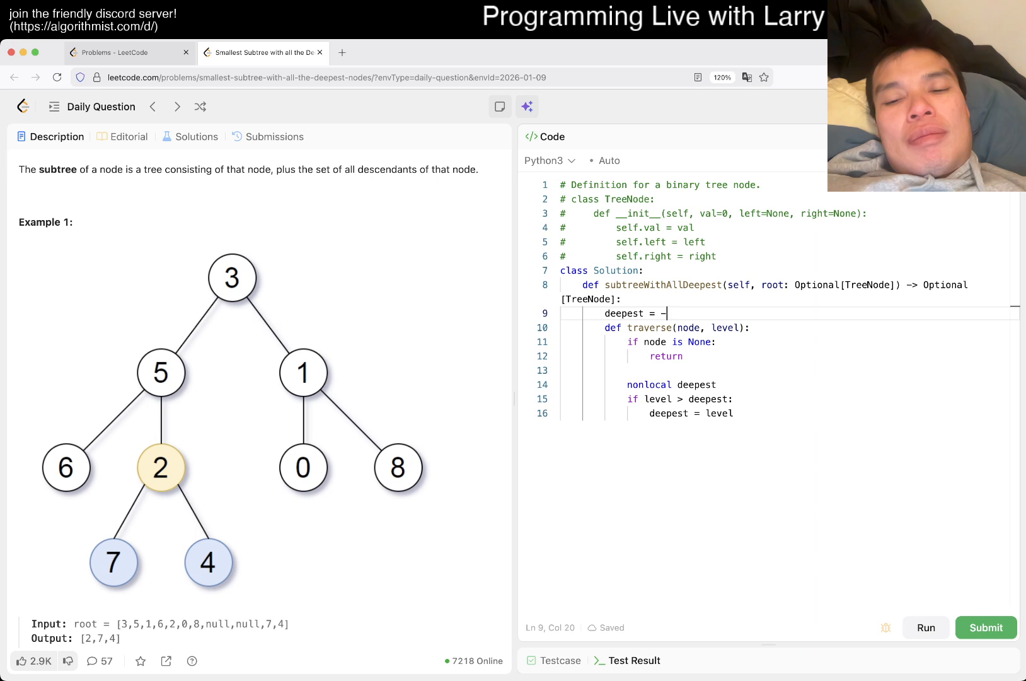
text(1)
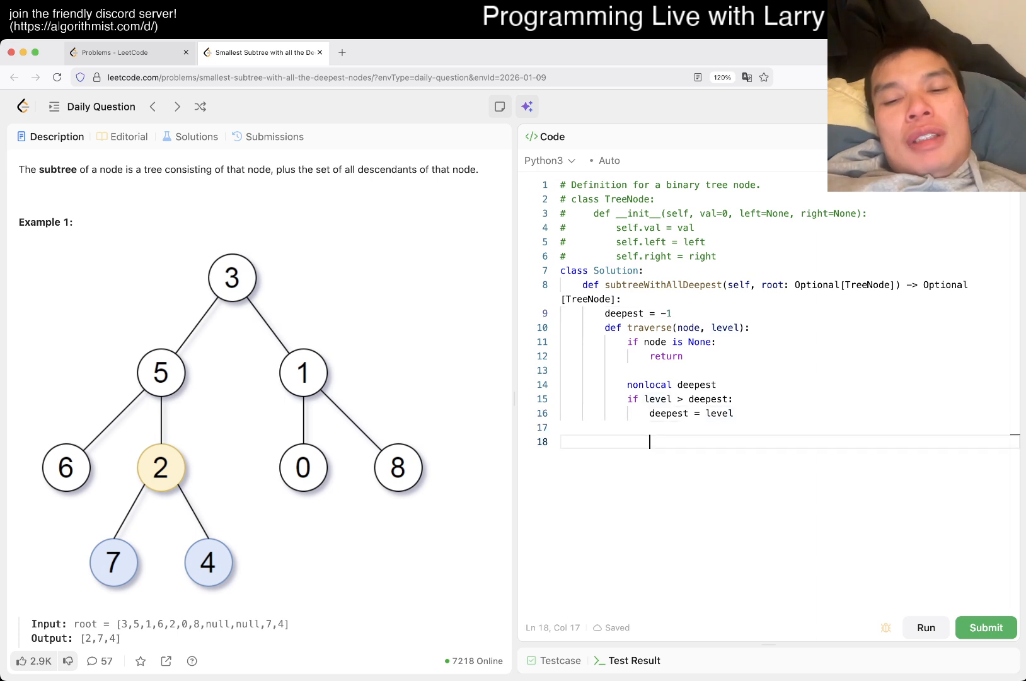
- Recurse on node.left and node.right at level + 1, then begin the root call
text(traverse(node.l)
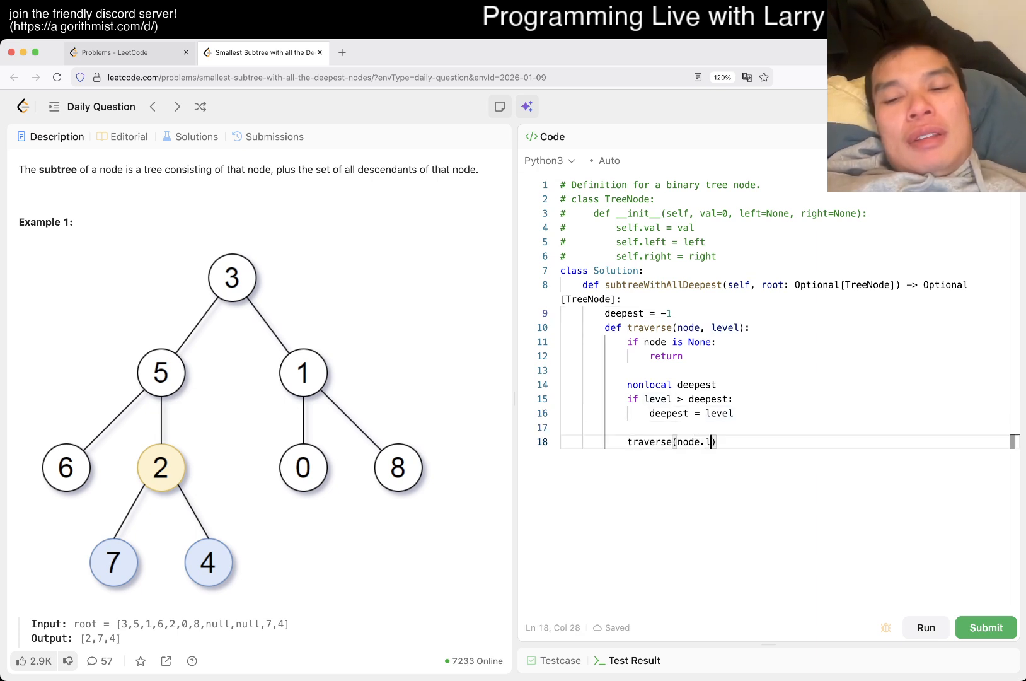
text(eft, level + 1))
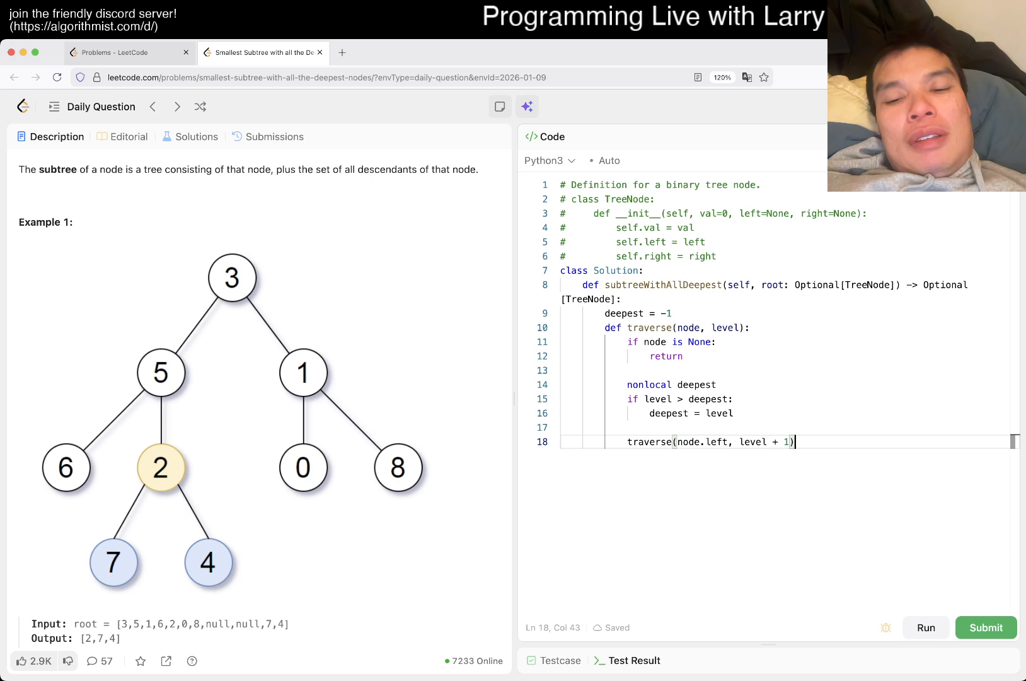
text(traverse(node))
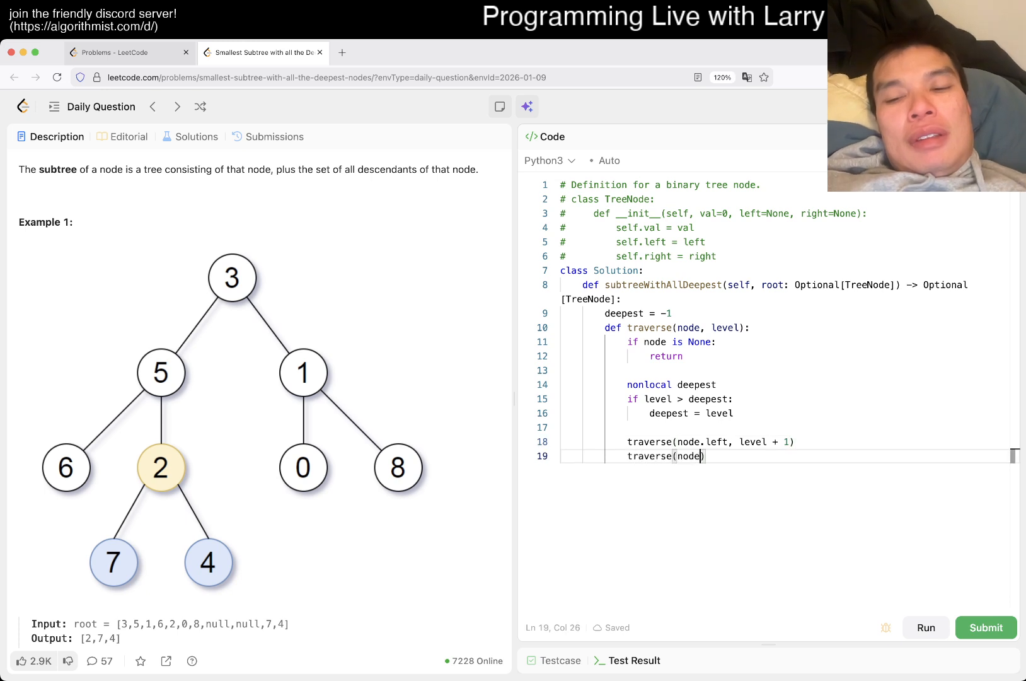
text(.right, level + 1))
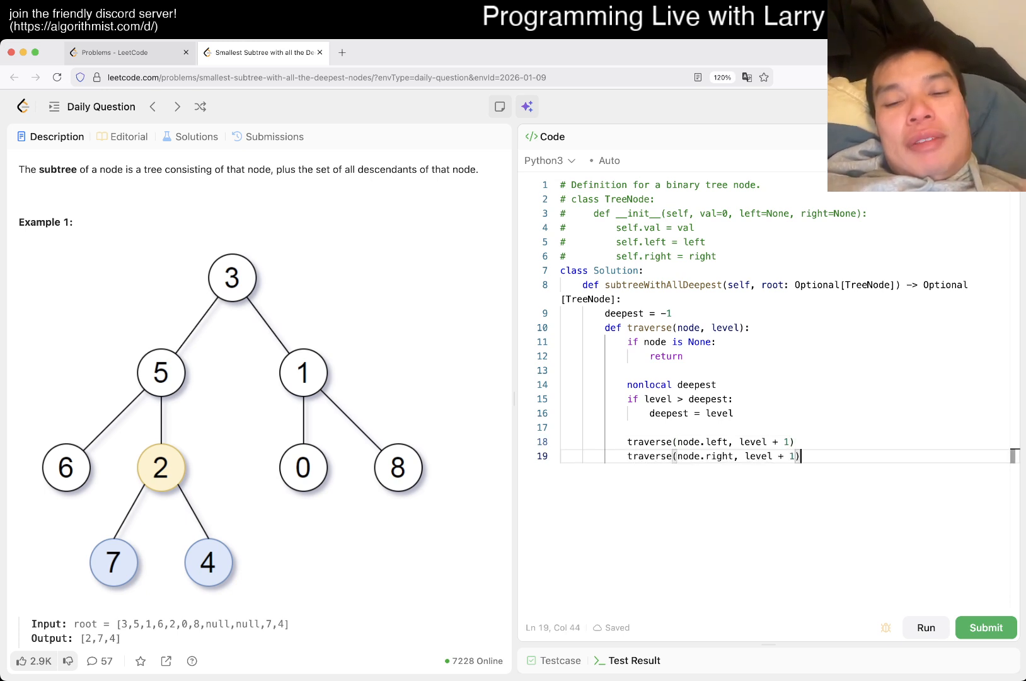
key(enter)
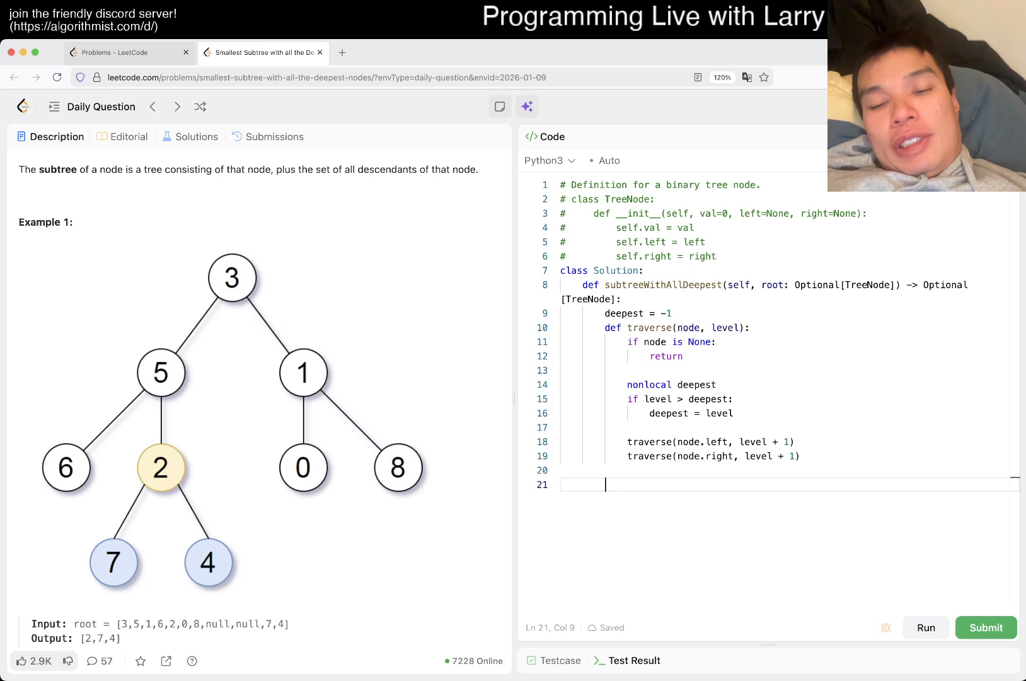
text(traverse(root, 0)
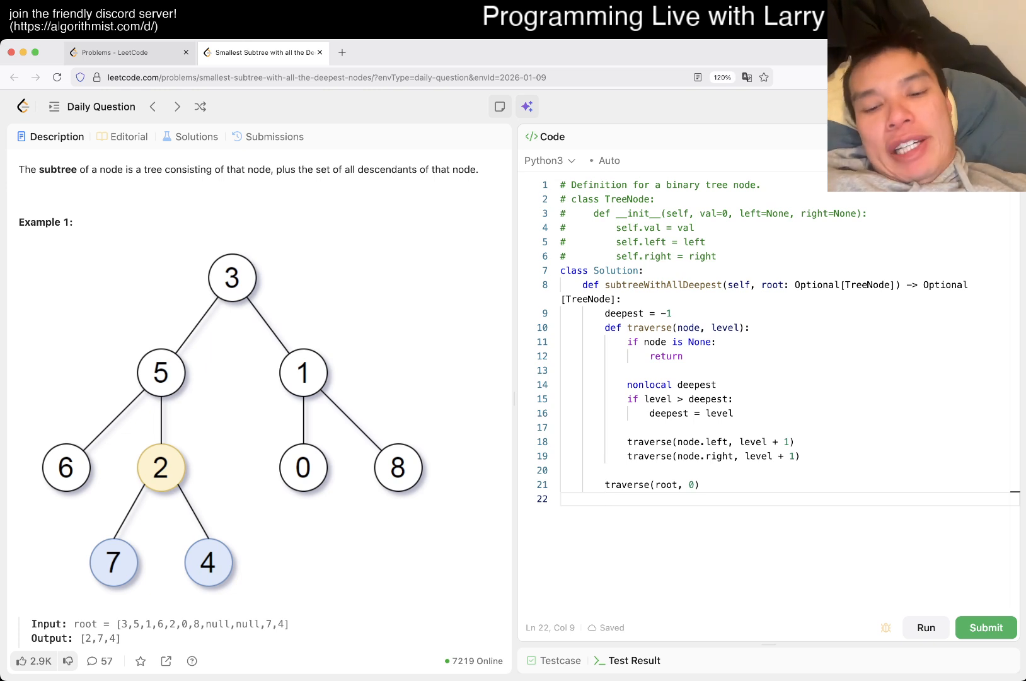
- Add count = 0, reset it on a deeper level, add elif level == deepest: count += 1, declare nonlocal count
text(dee)
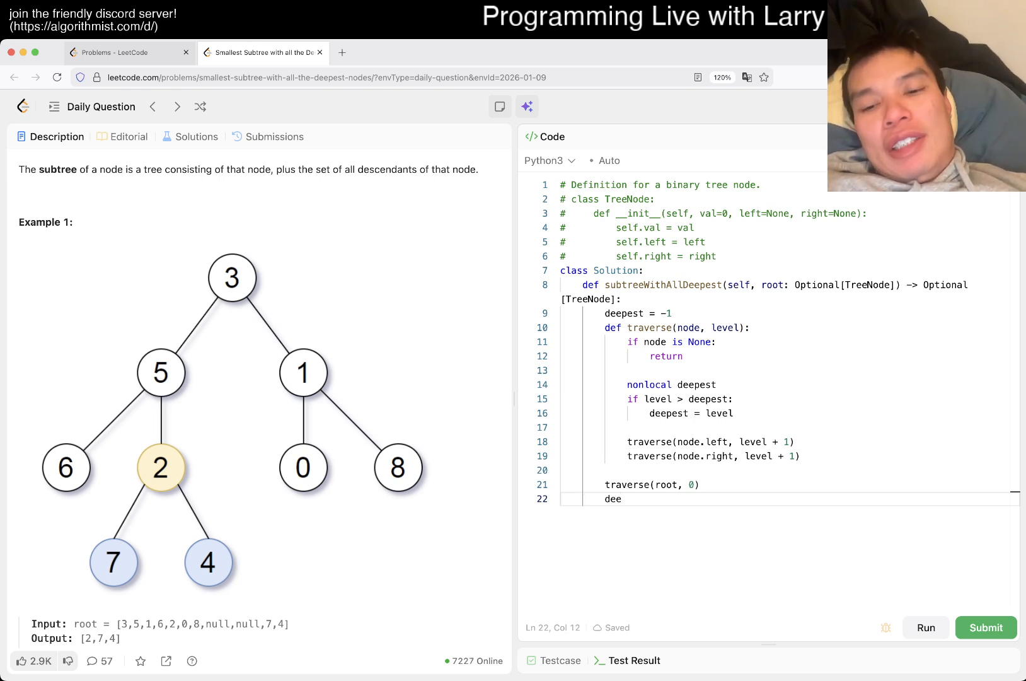
key(backspace)
text(count)
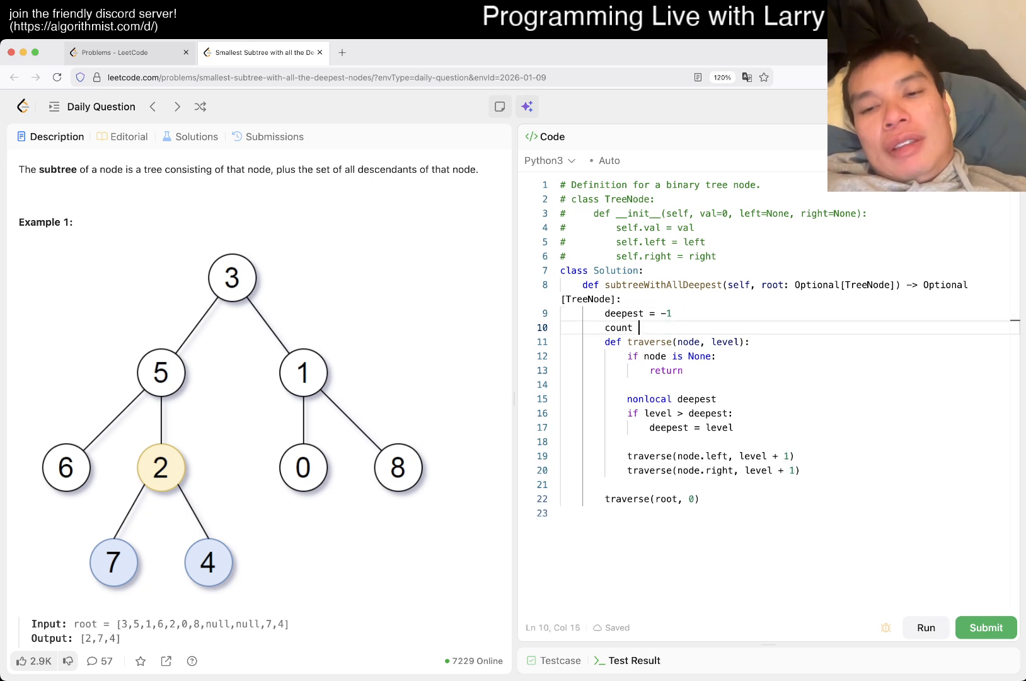
text(= 0)
click(789, 441)
text(count = 1)
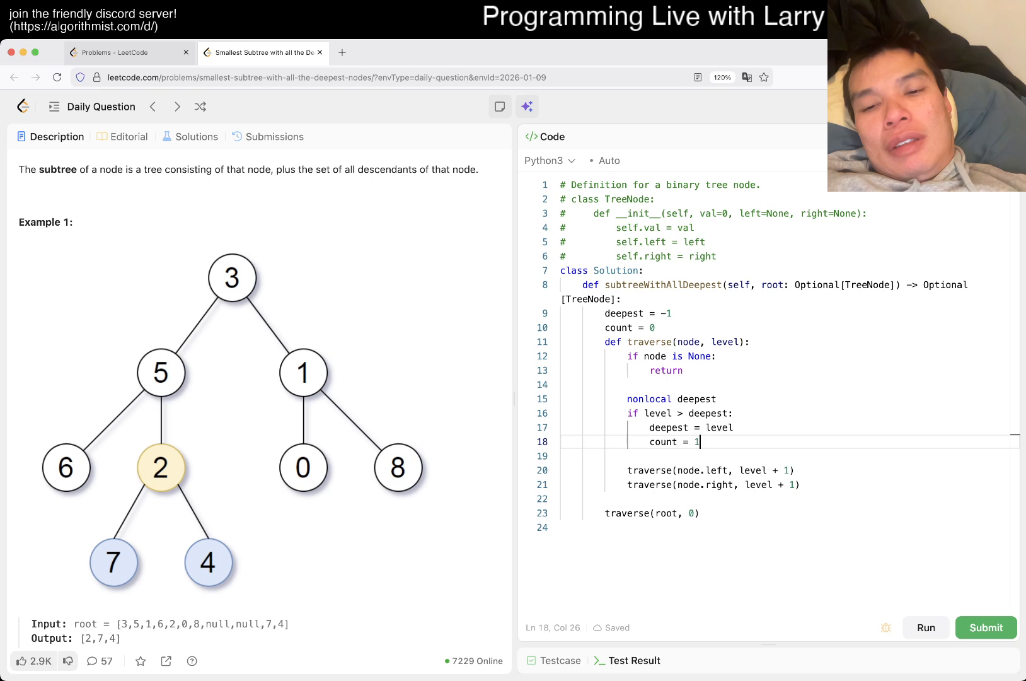
text(elif level)
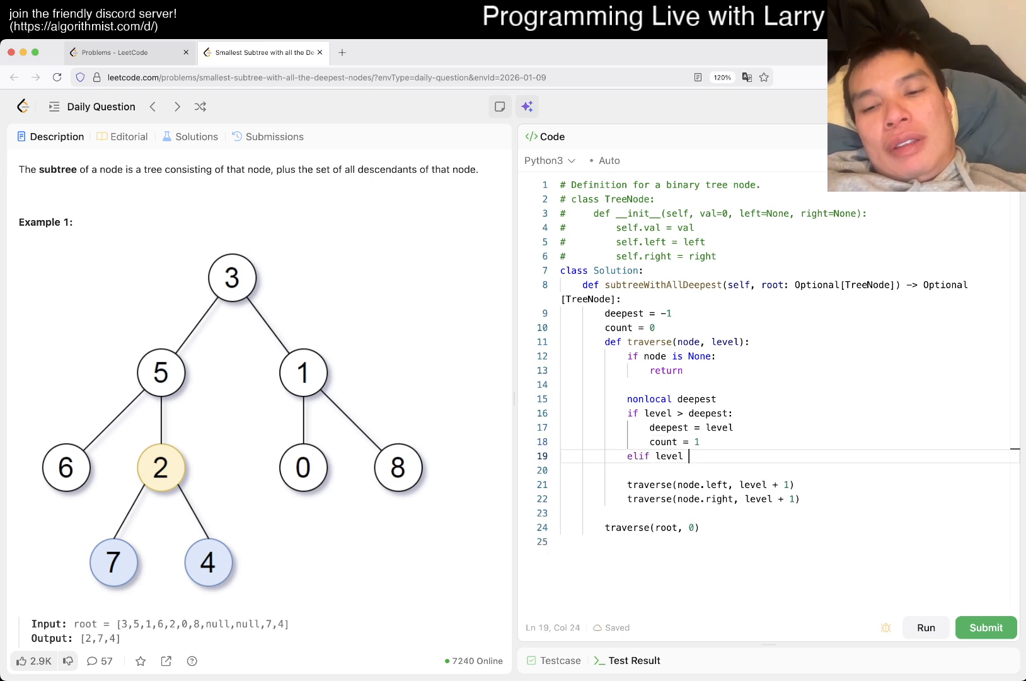
text(== deepest:)
text(c)
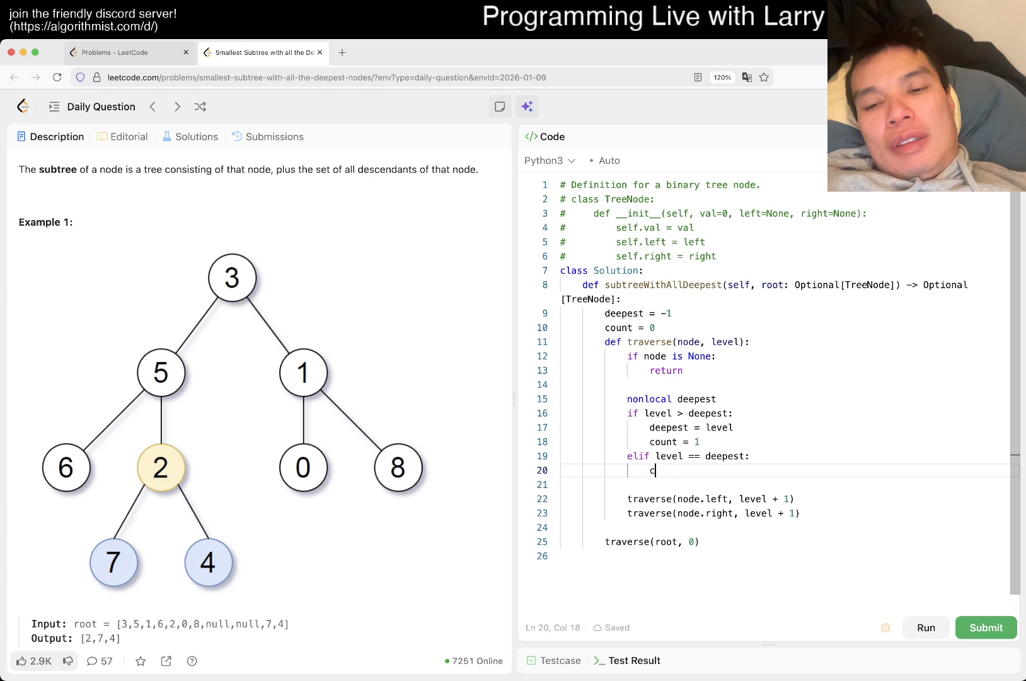
text(ount += 1)
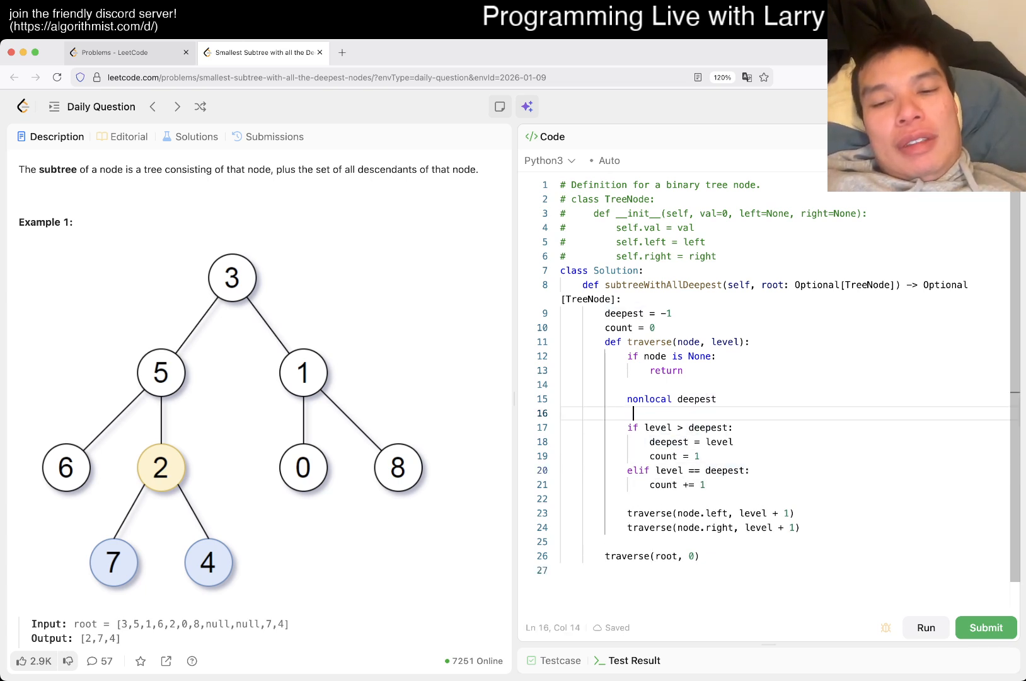
text(nonlocal count)
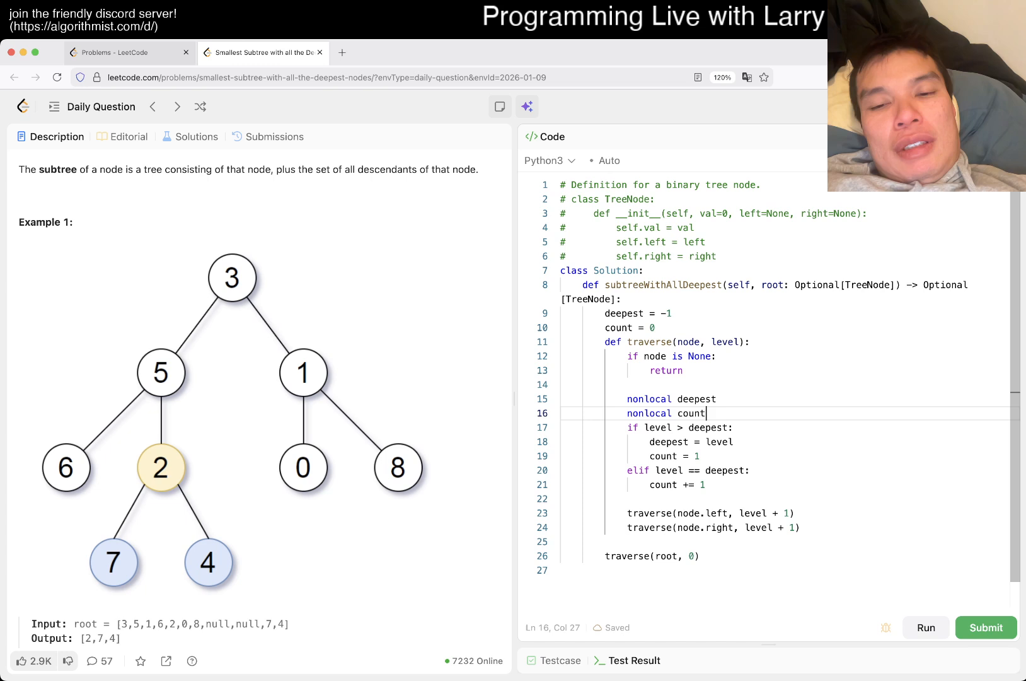
text(d)
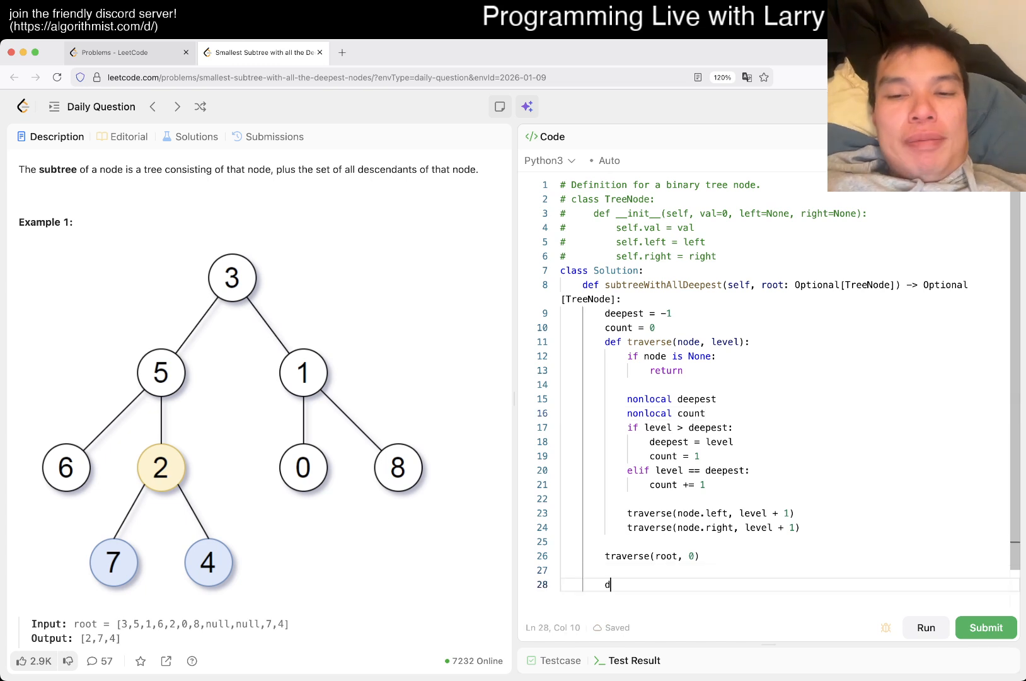
- Initialise r = None and start traverse2(node, level) with None and level == deepest checks
text(ef)
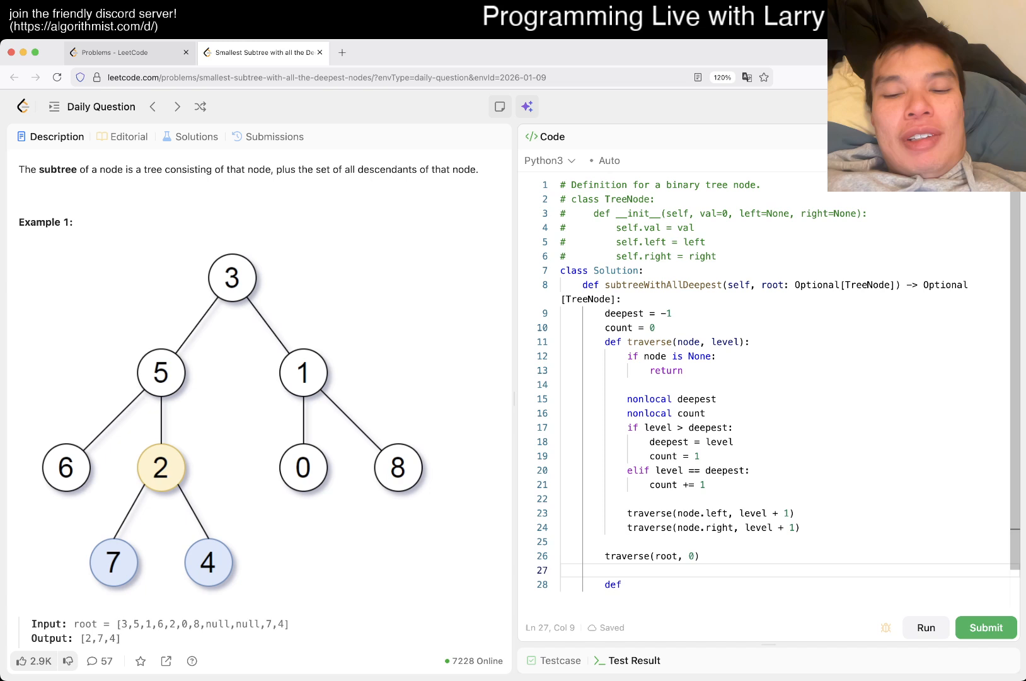
text(r = None)
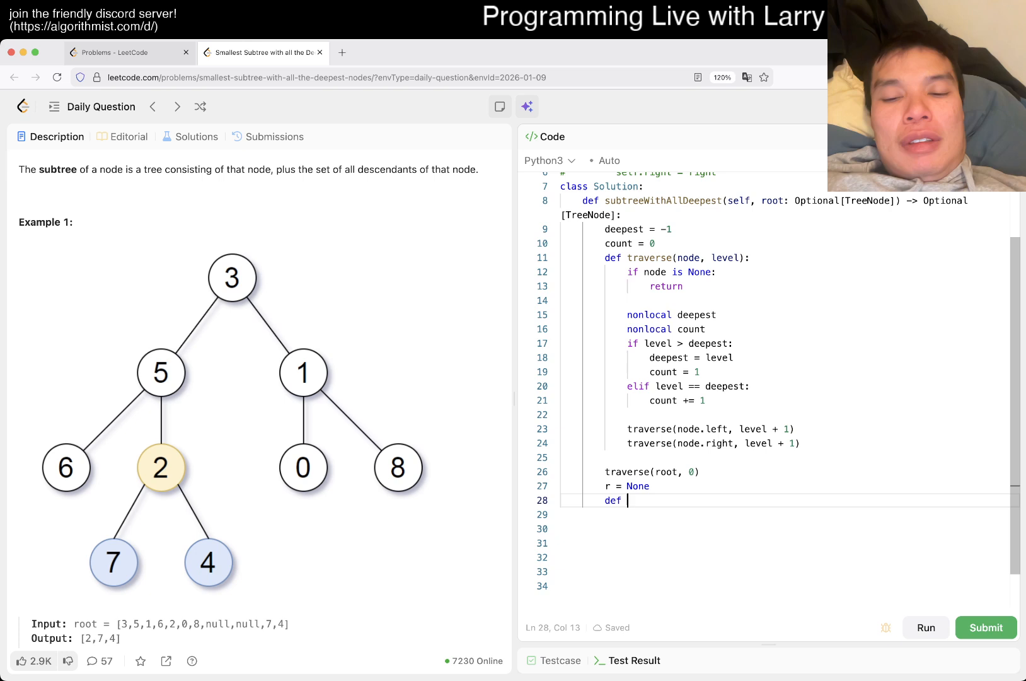
text(traverse())
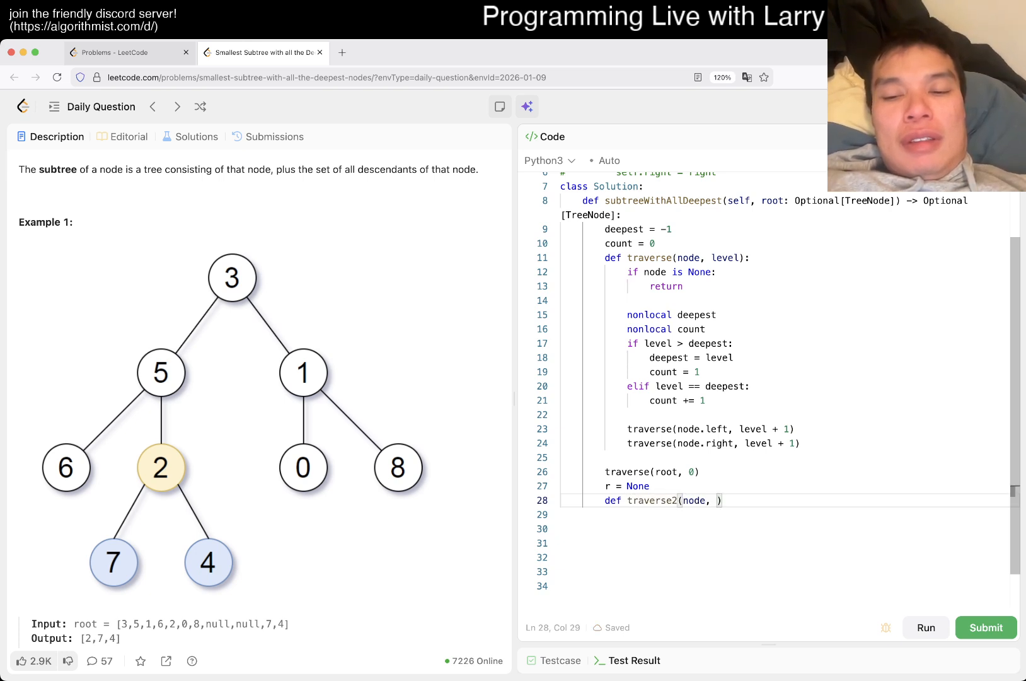
text(level):)
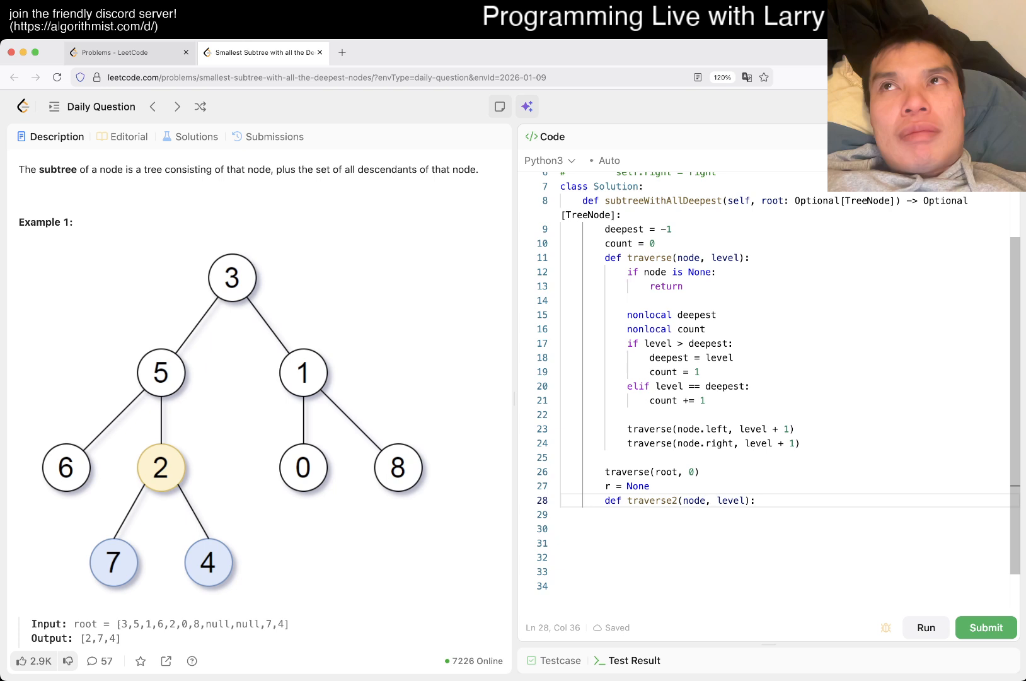
text(if)
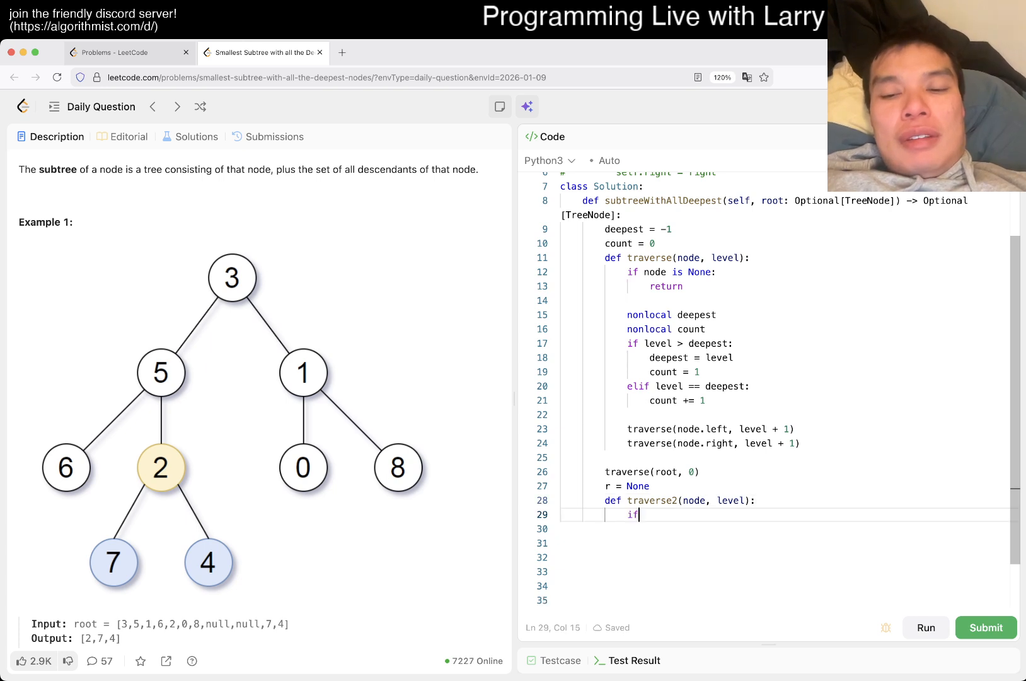
text(node is None:)
click(785, 528)
text(return 0)
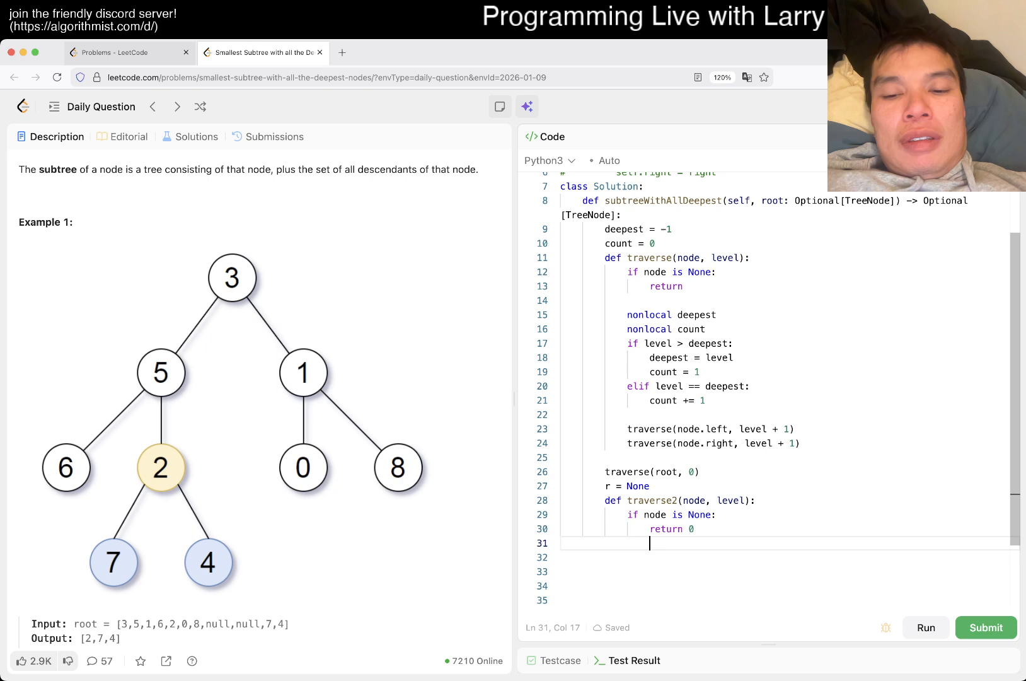
text(if le)
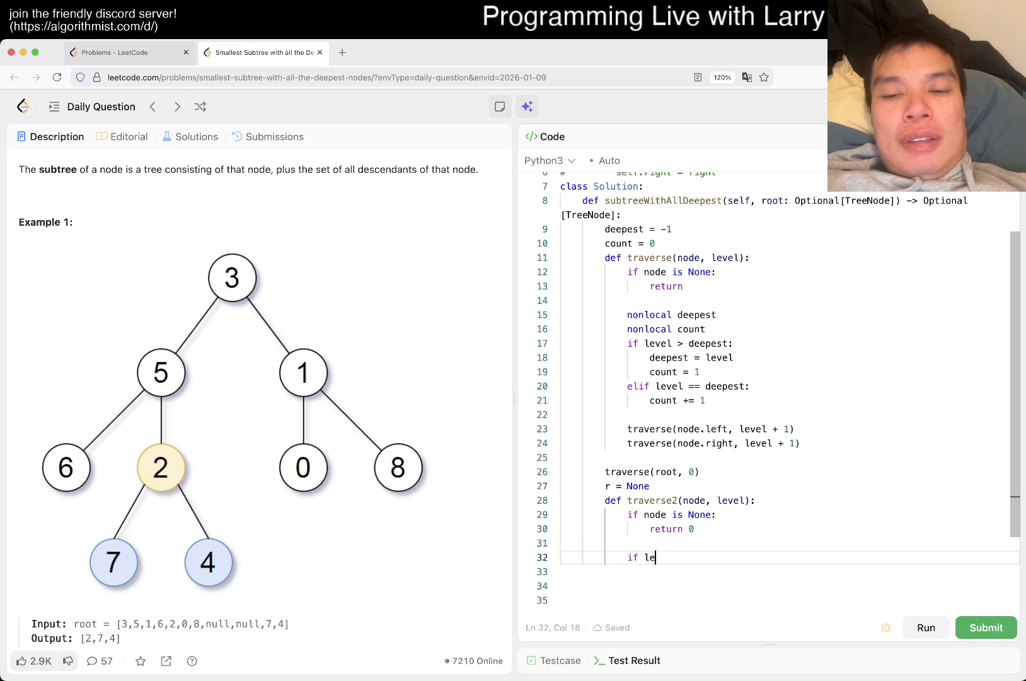
text(vel == deepest:)
click(788, 571)
text(return 1)
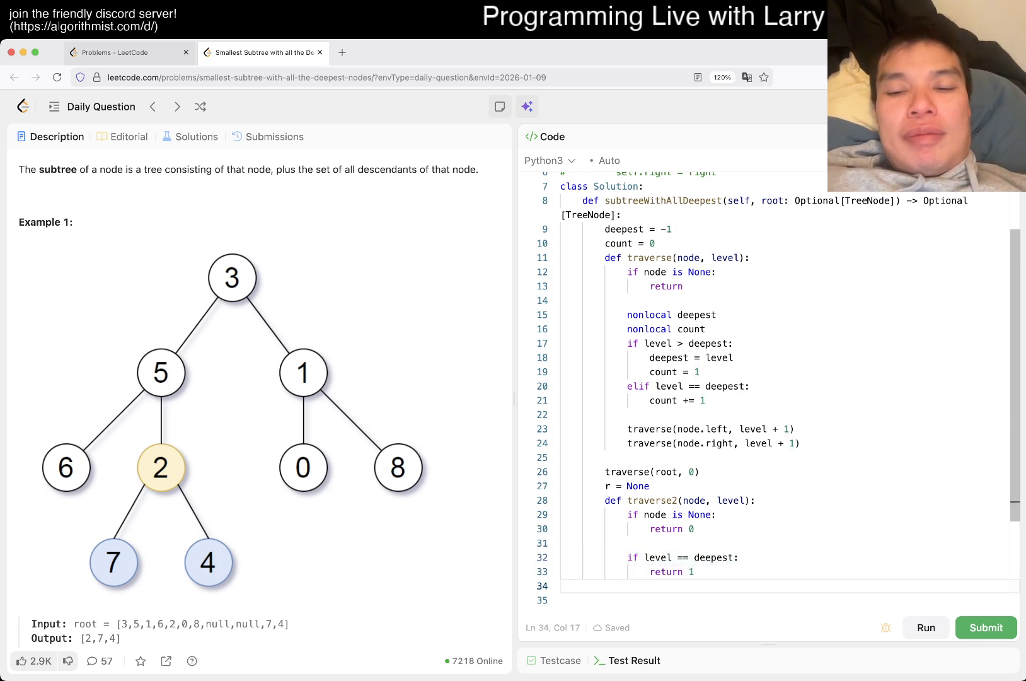
- Recurse into both children, set r = node when l + r == count, and call traverse2(root, 0)
text(traverse)
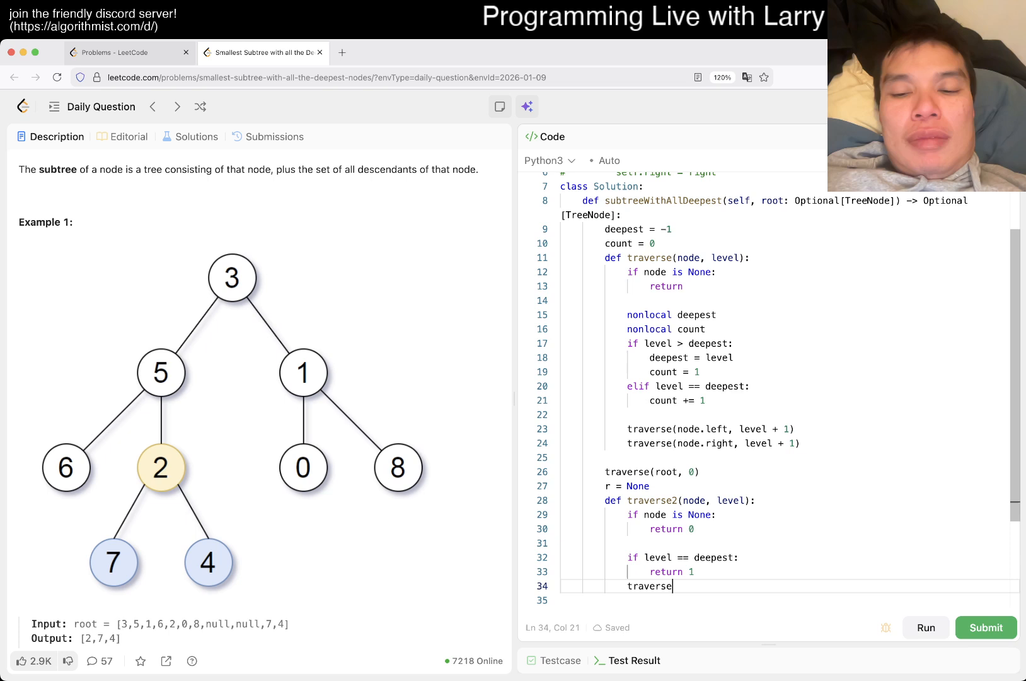
text(2(node.left, level + 1))
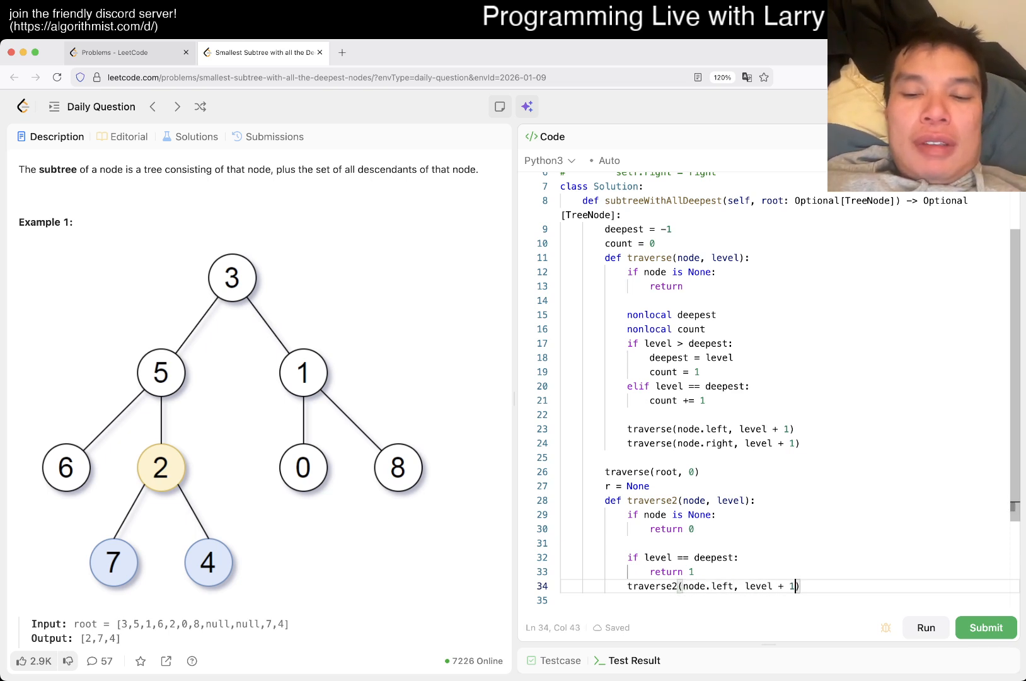
text(l=)
click(785, 600)
text(r = traverse2(node.rig)
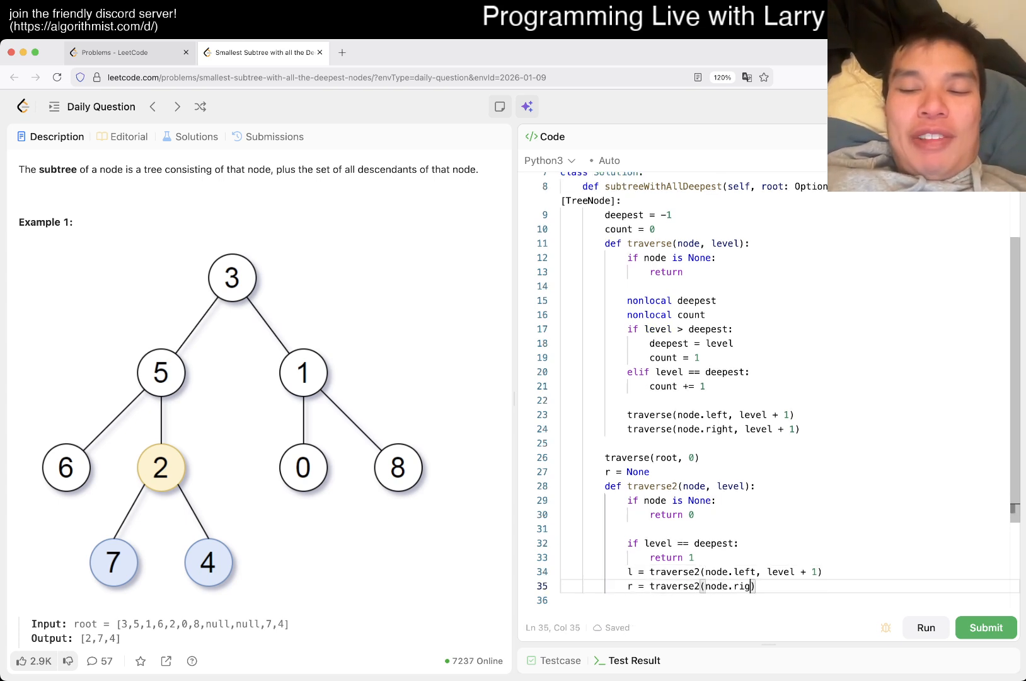
text(ht, level + 1)
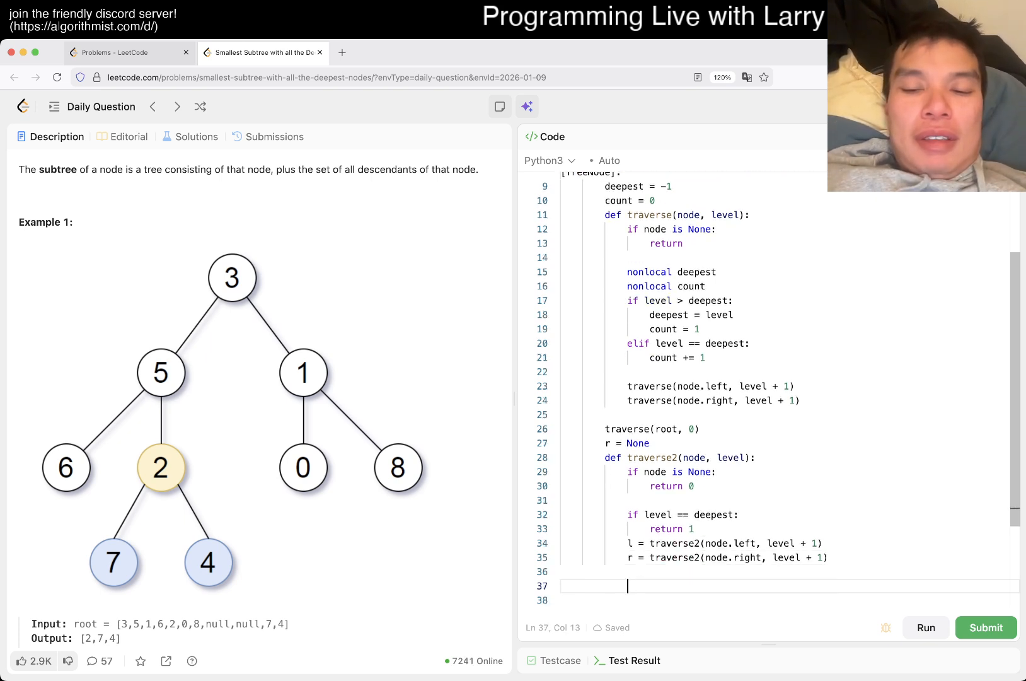
text(if l + r)
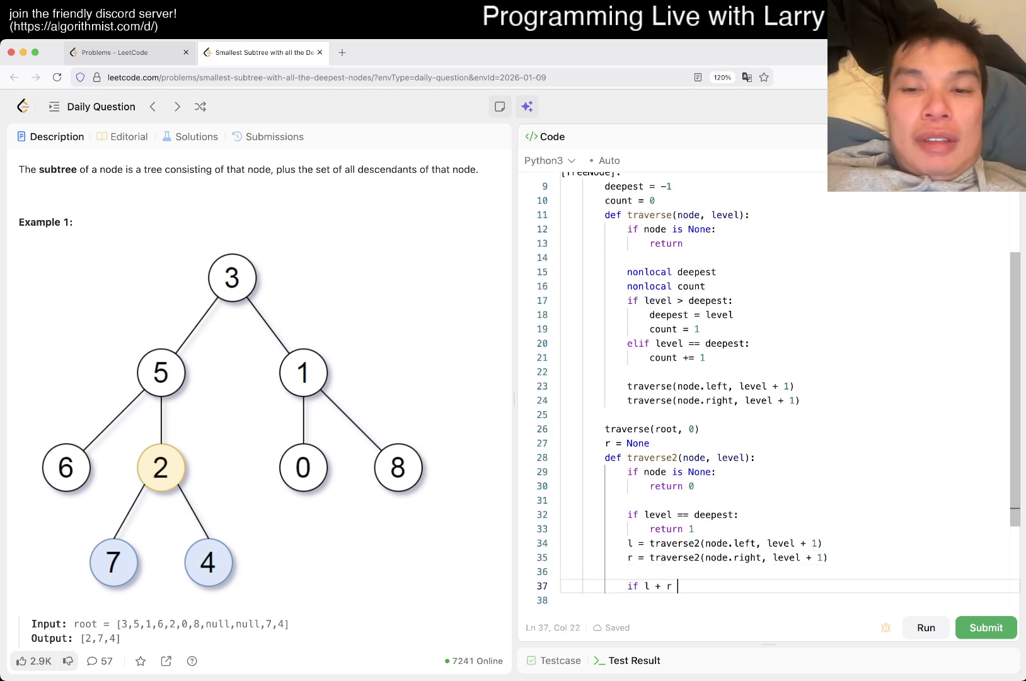
text(== count:)
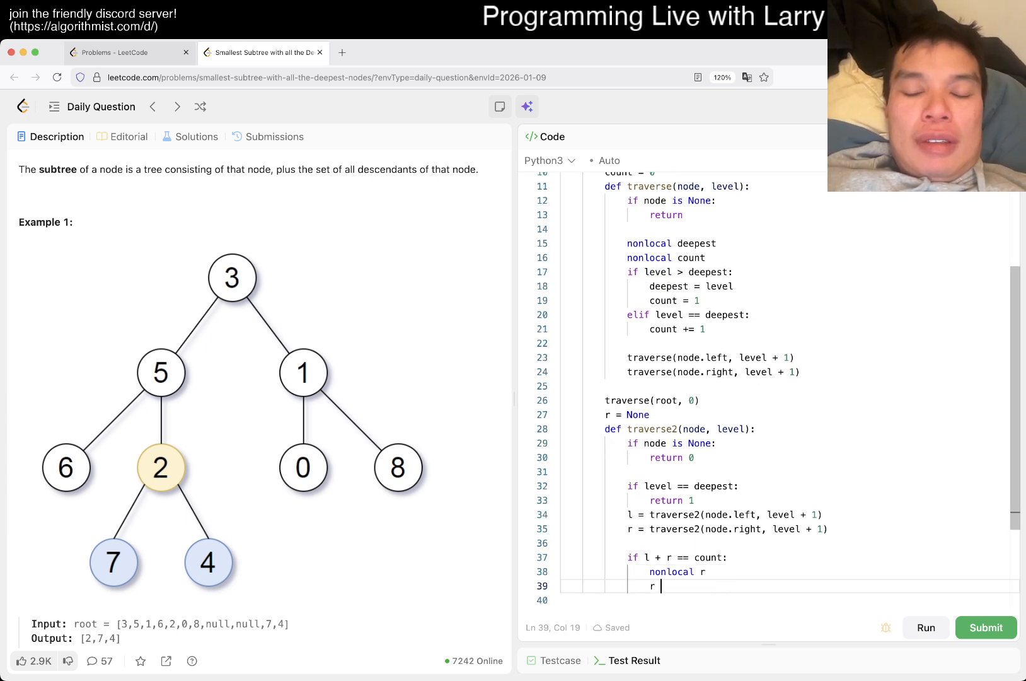
text(if r is None:)
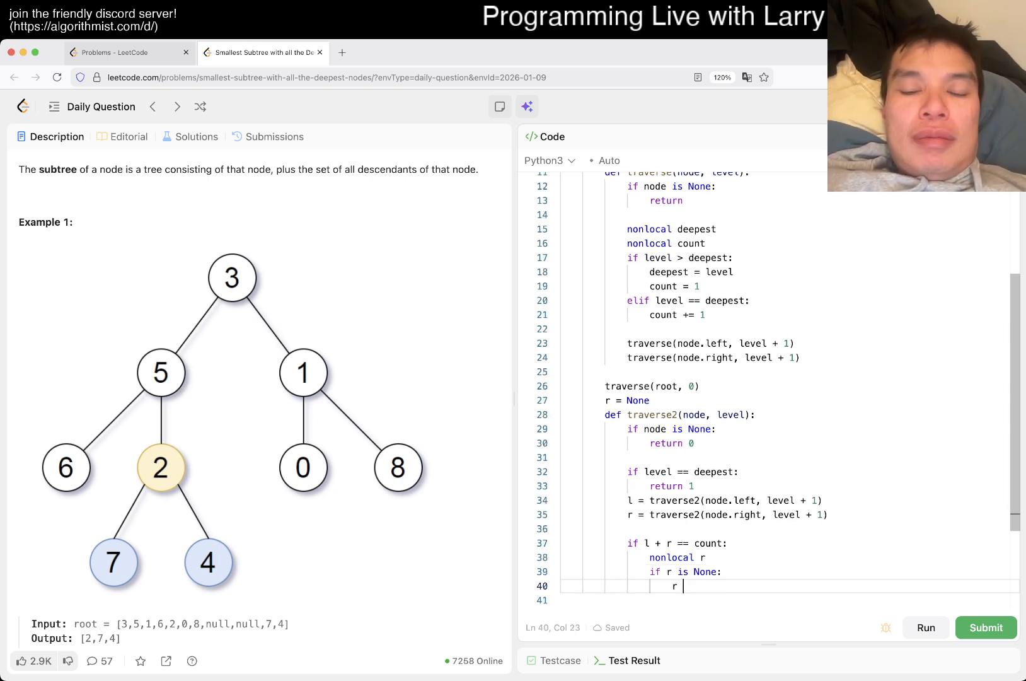
text(=)
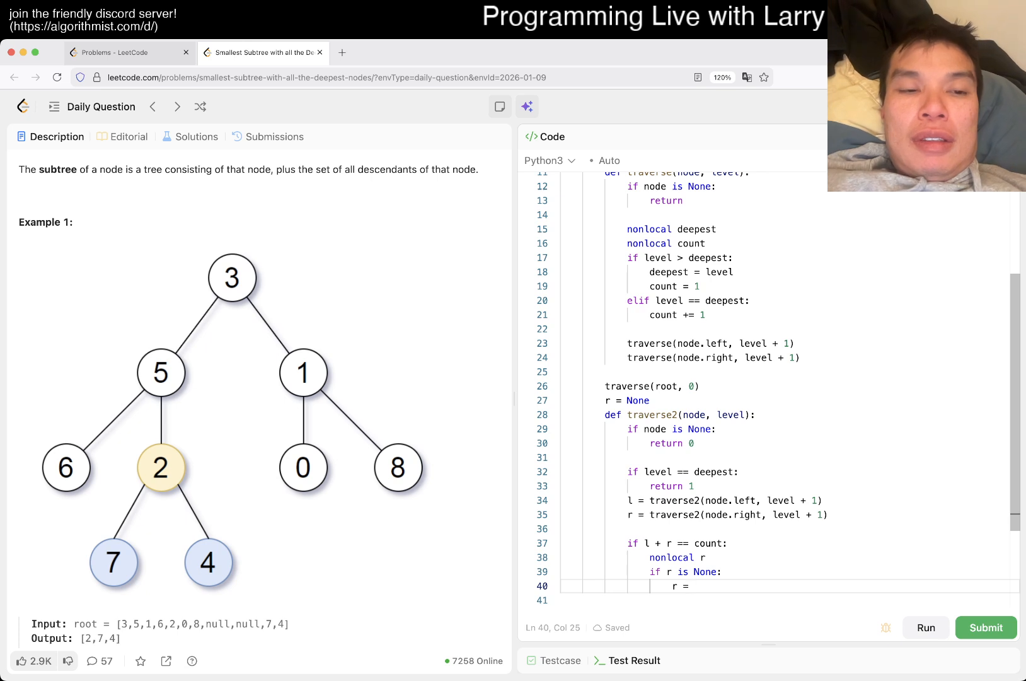
text(node)
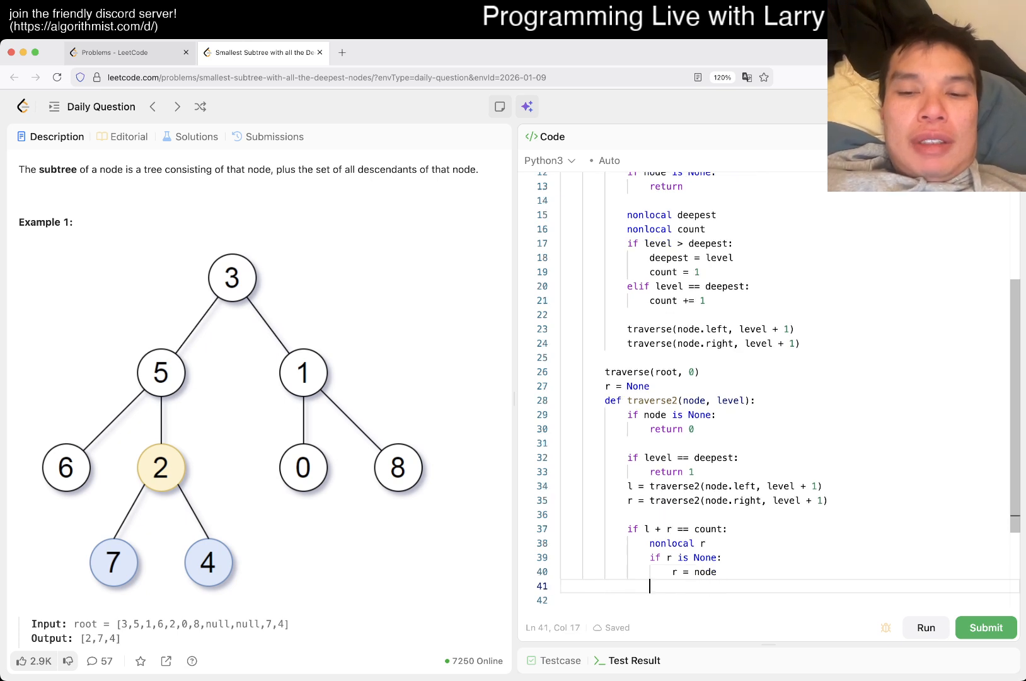
text(traverse2)
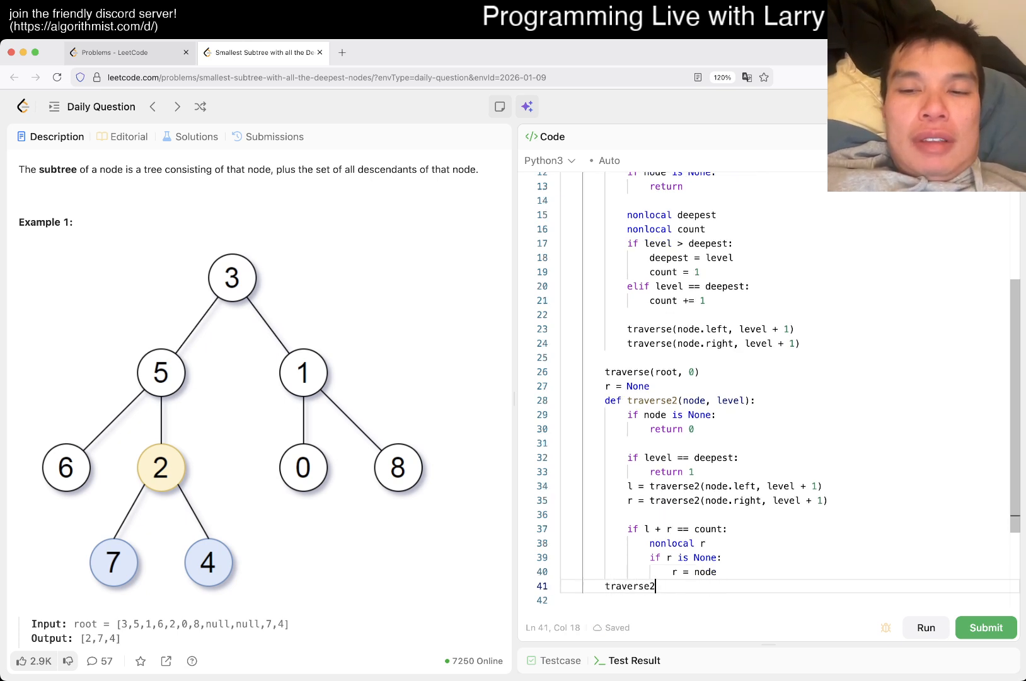
text((root, 0))
click(789, 599)
text(return)
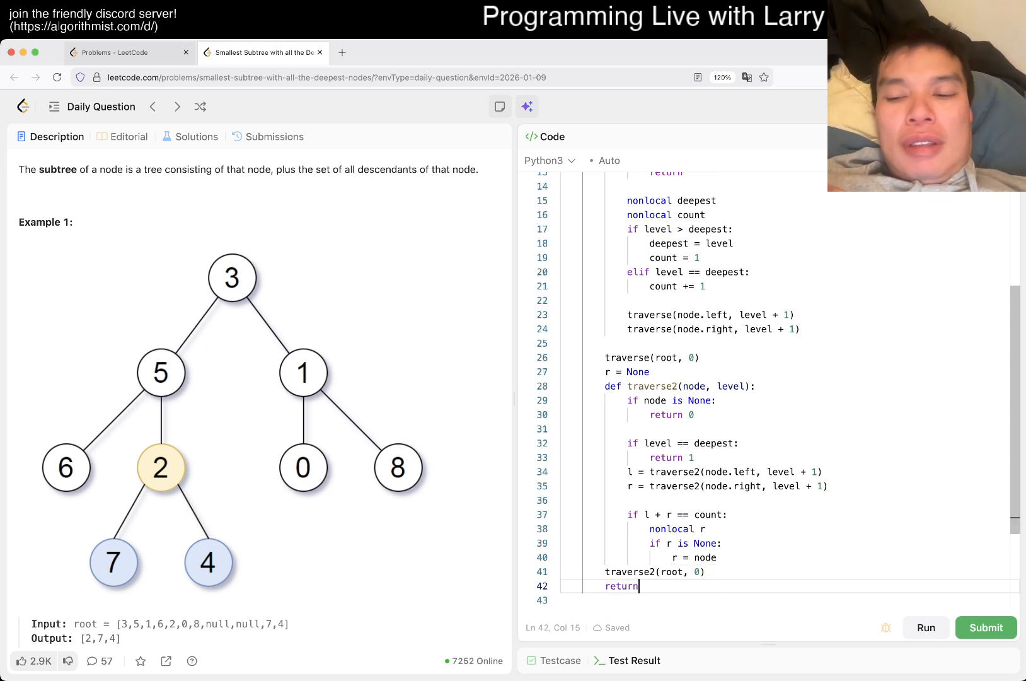
- Rename the result variable r to ret and add 'return l + r' to traverse2
text(r)
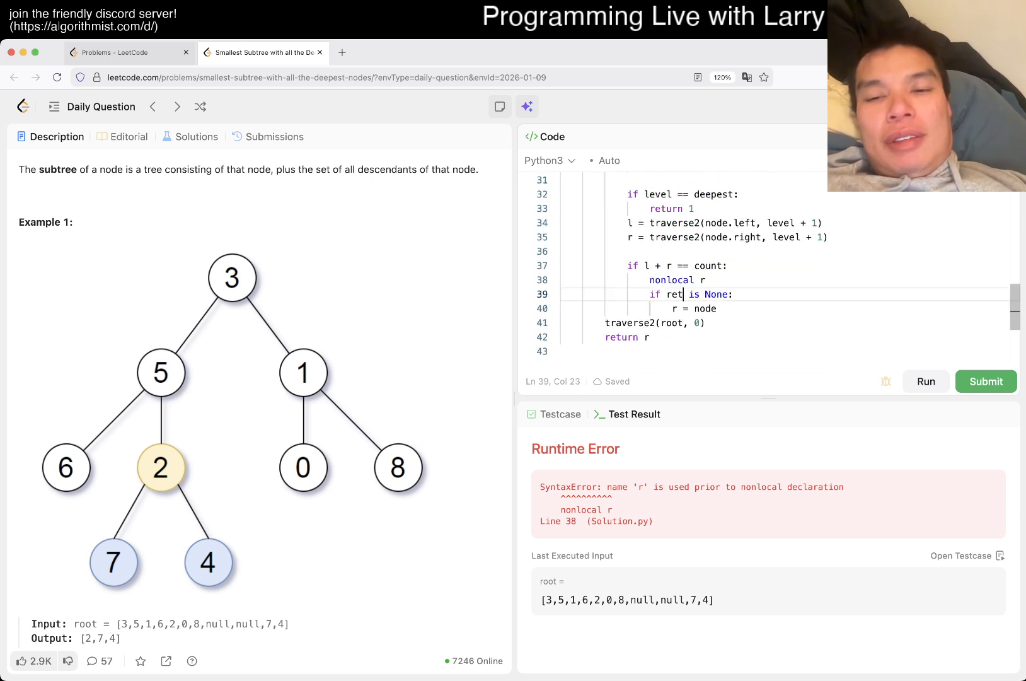
text(et)
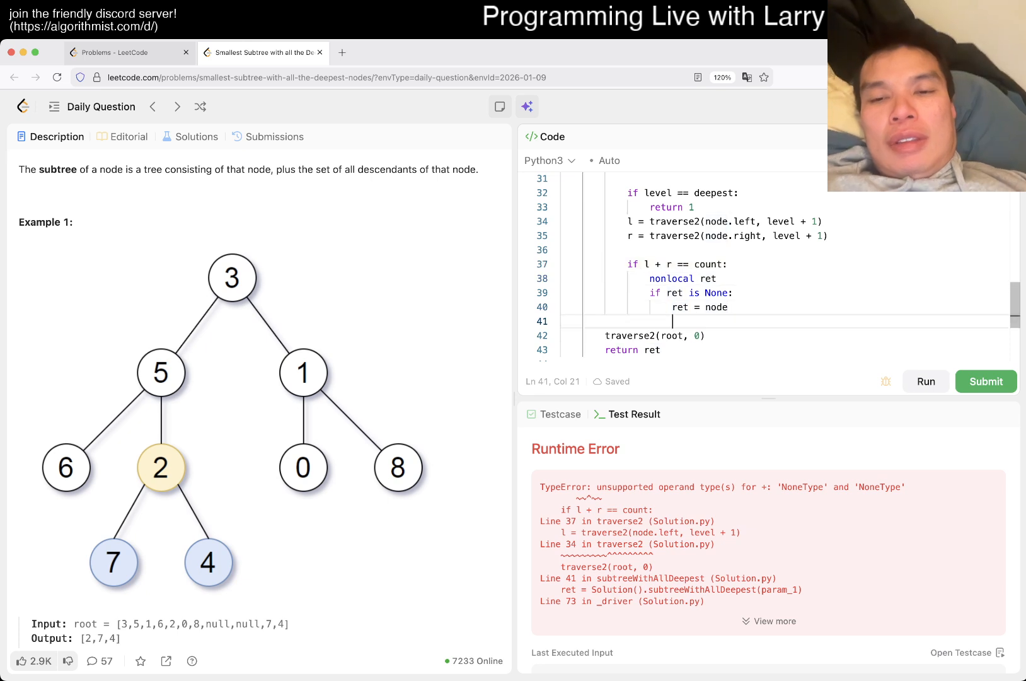
text(return l + r)
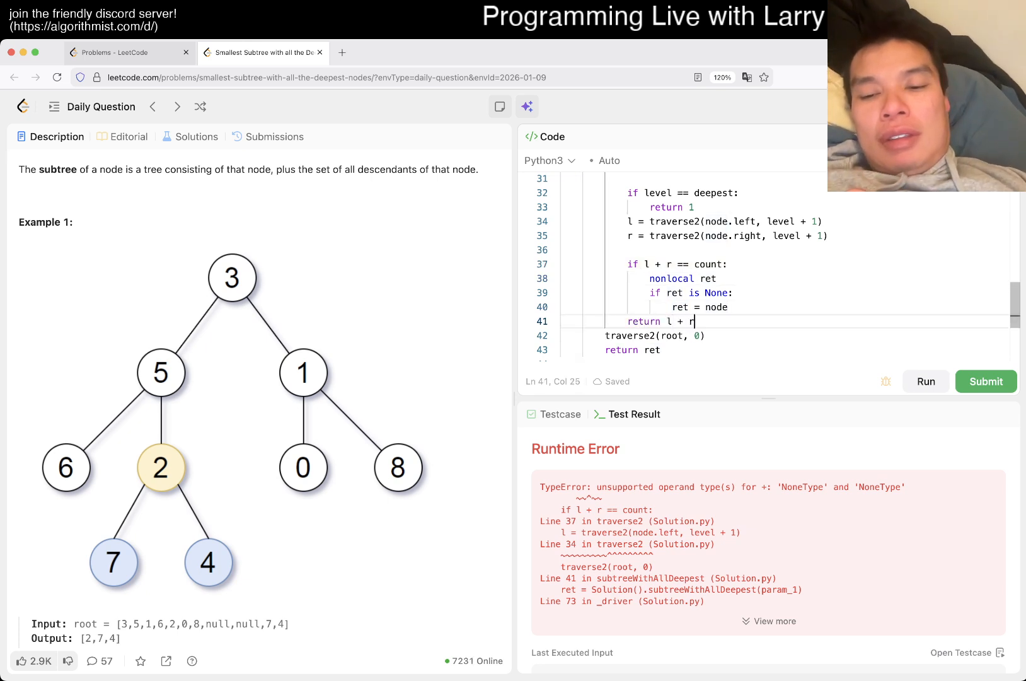
- Run the sample cases and compare results, finding Example 3 returns [1,null,2] instead of [2]
click(985, 381)
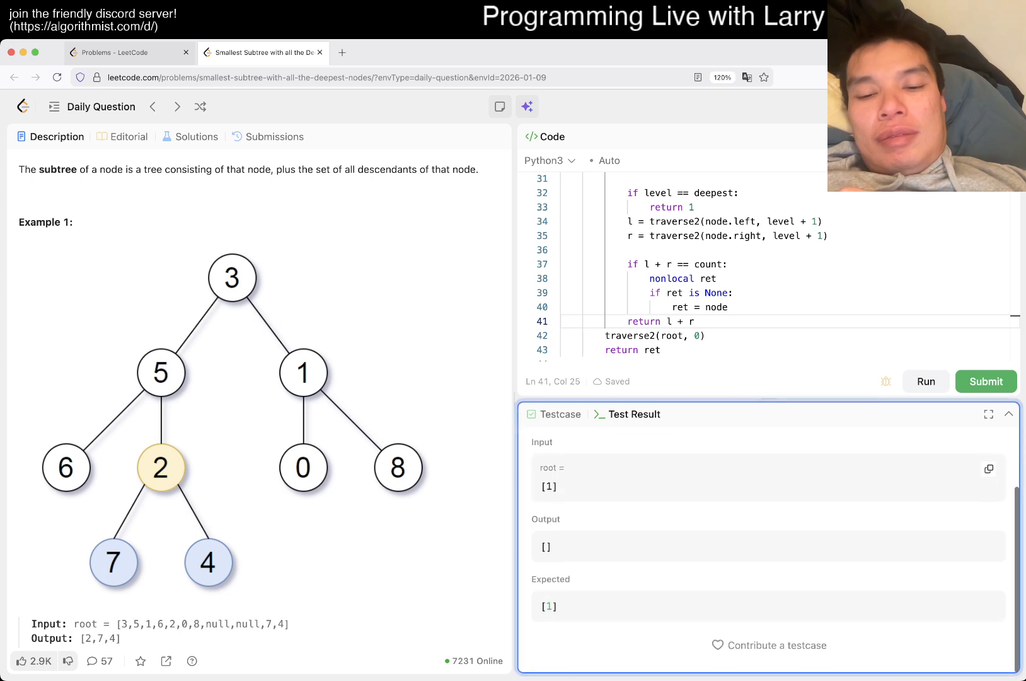
click(924, 380)
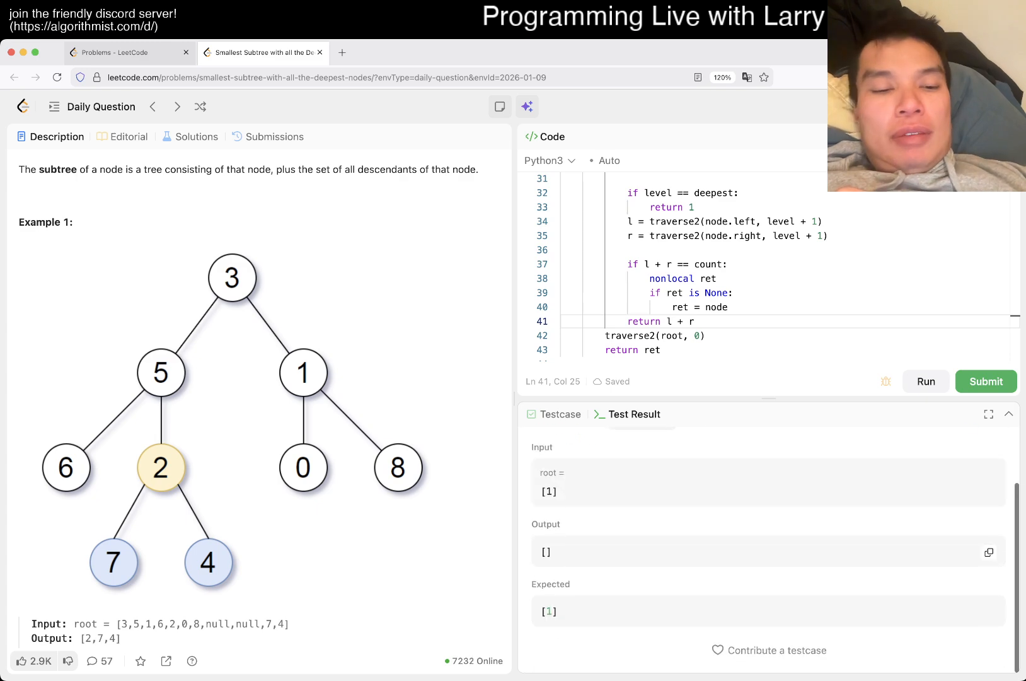
scroll(down, 3)
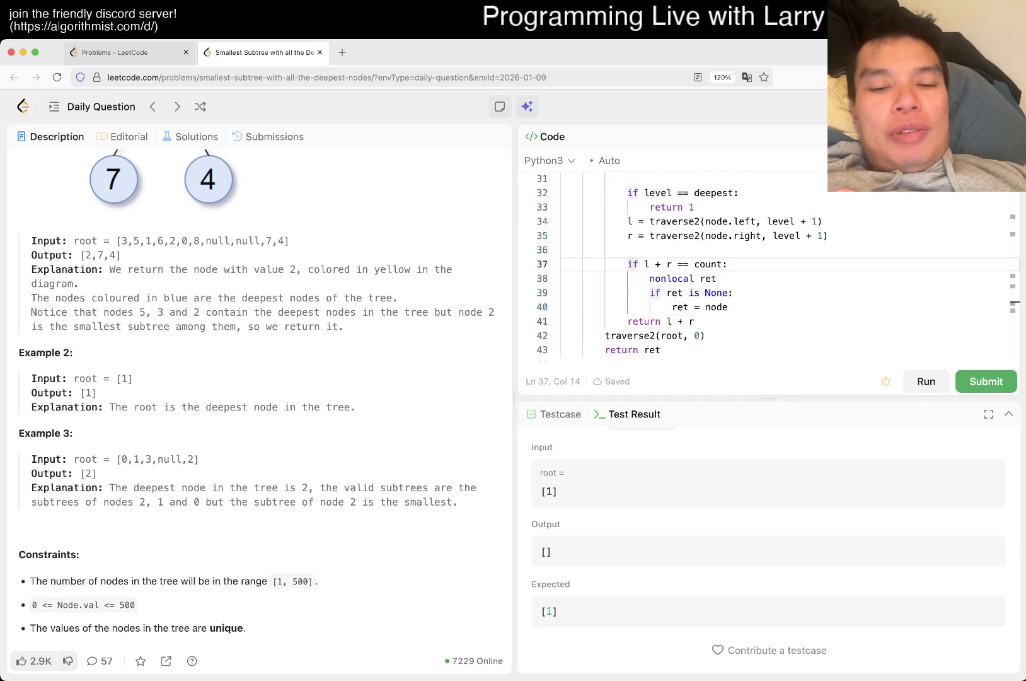
click(925, 381)
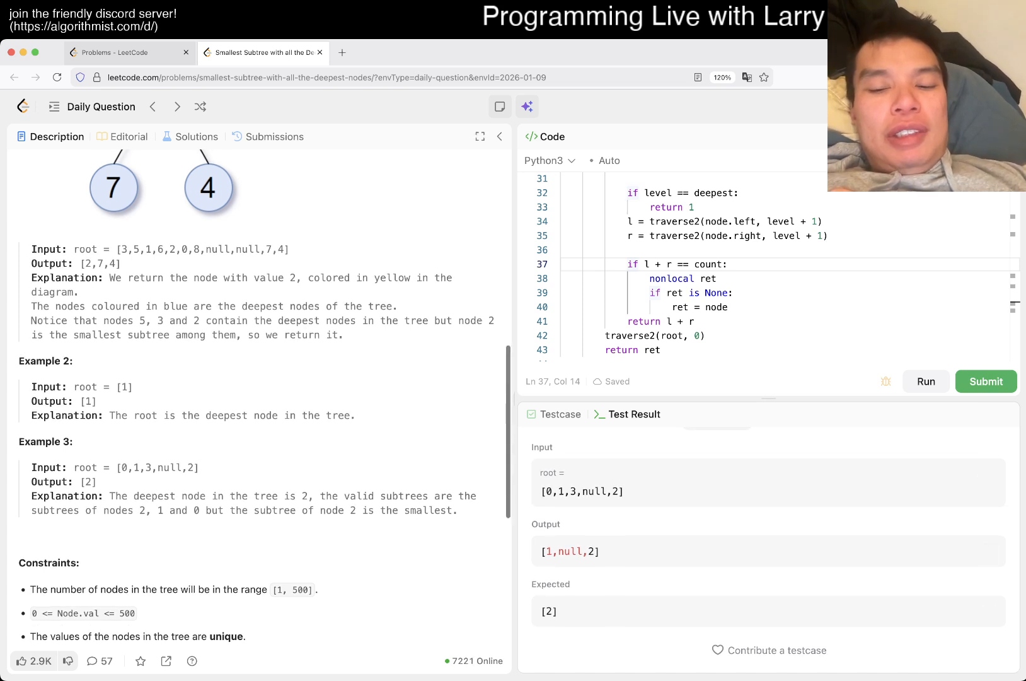
click(925, 380)
text(if level)
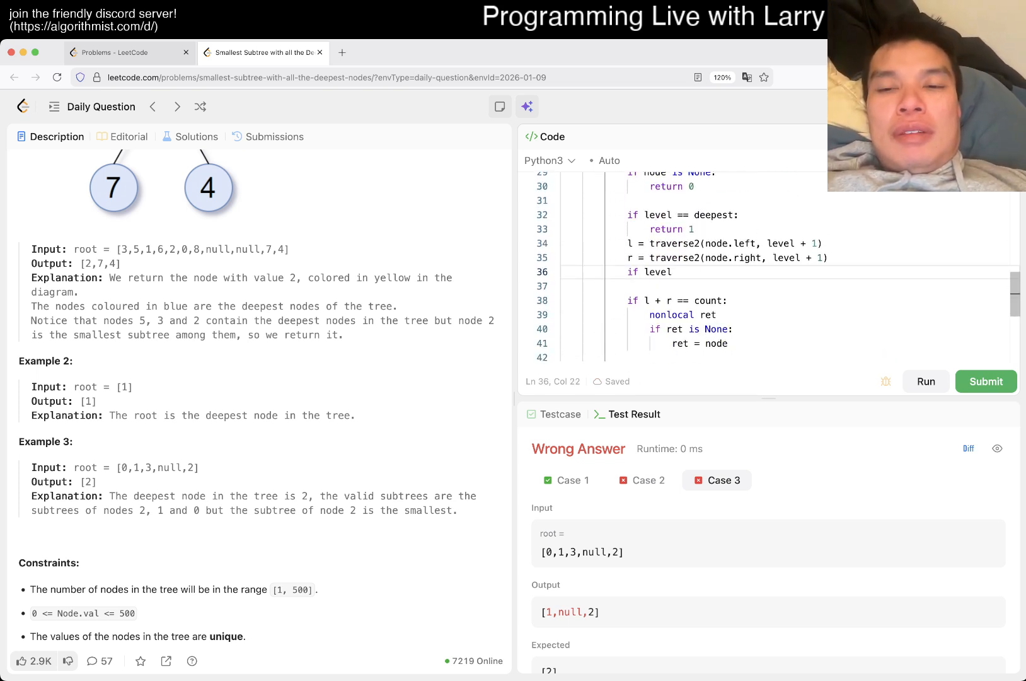
- In traverse2, add c = 0, accumulate c += l + r, and compare c with count
text(==)
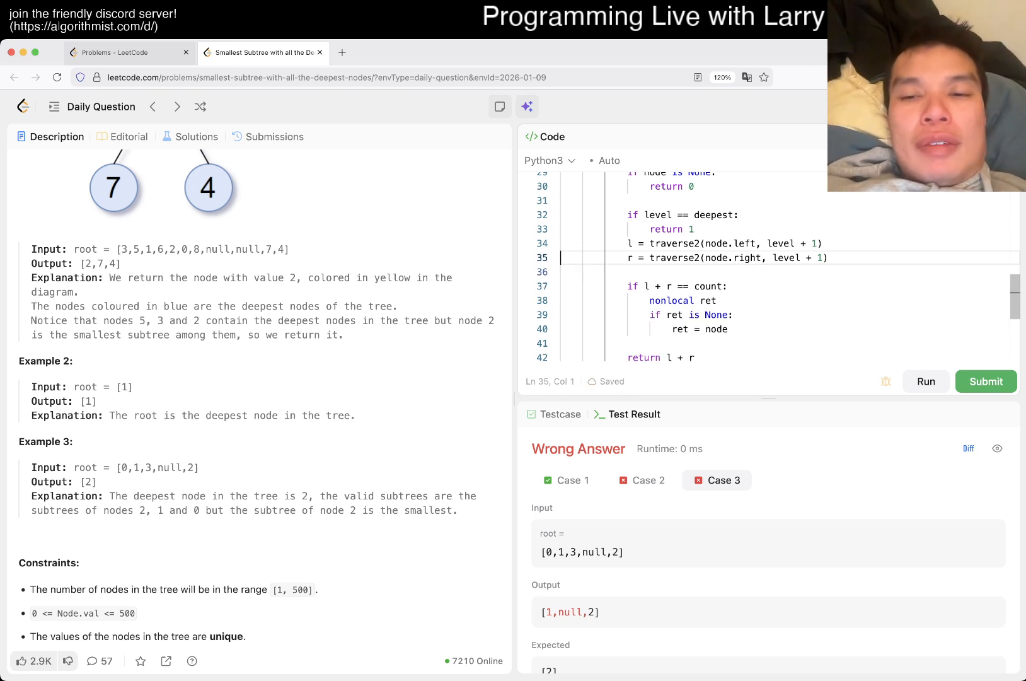
text(c)
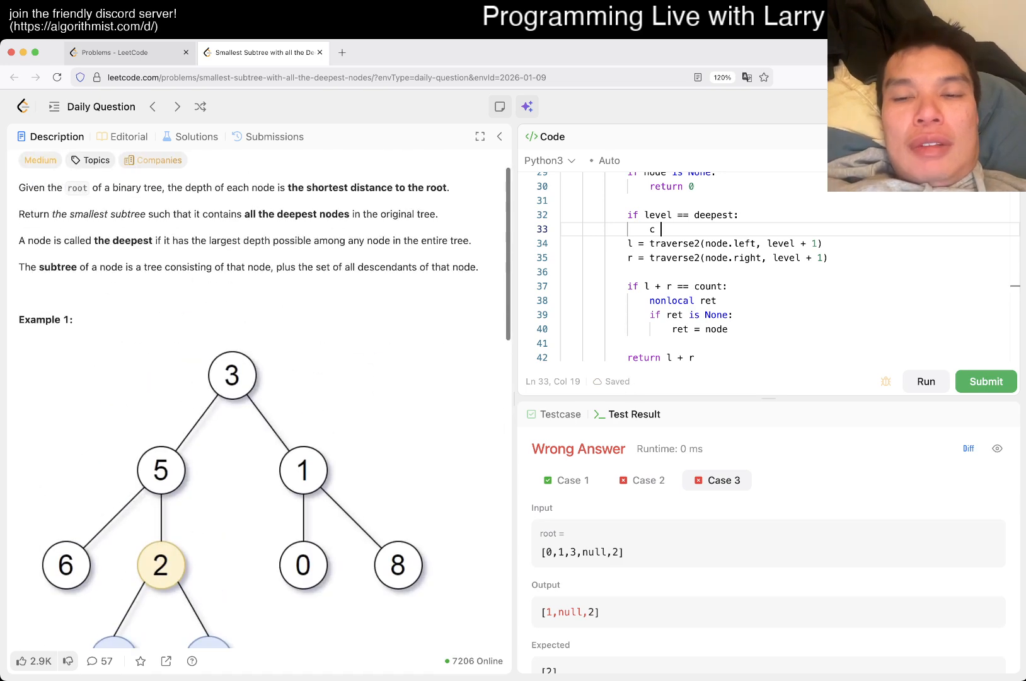
text(=0)
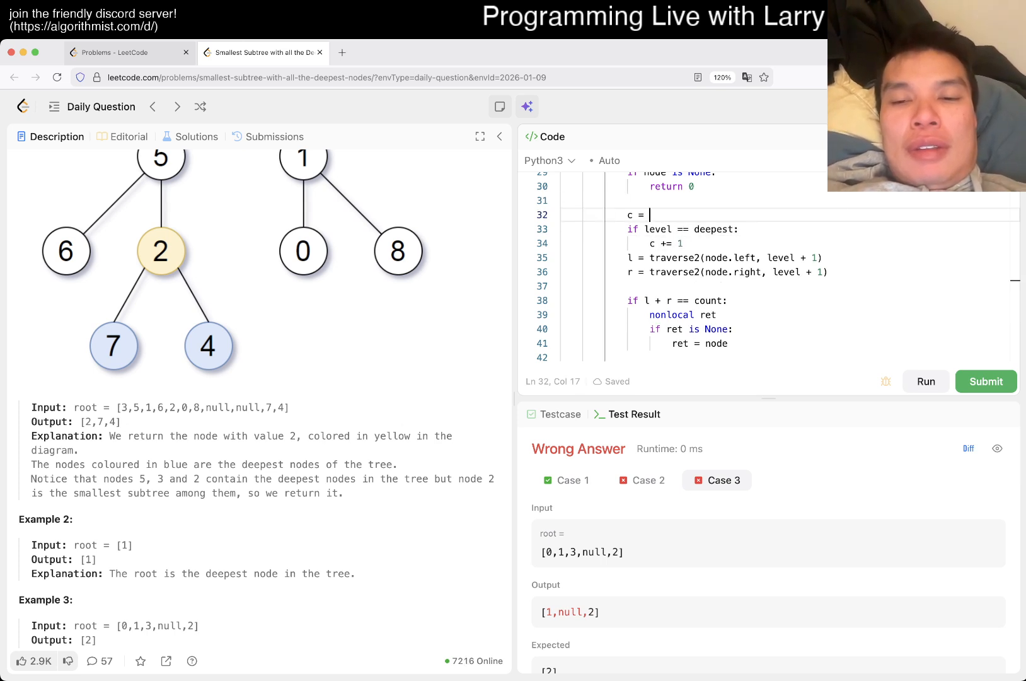
text(c)
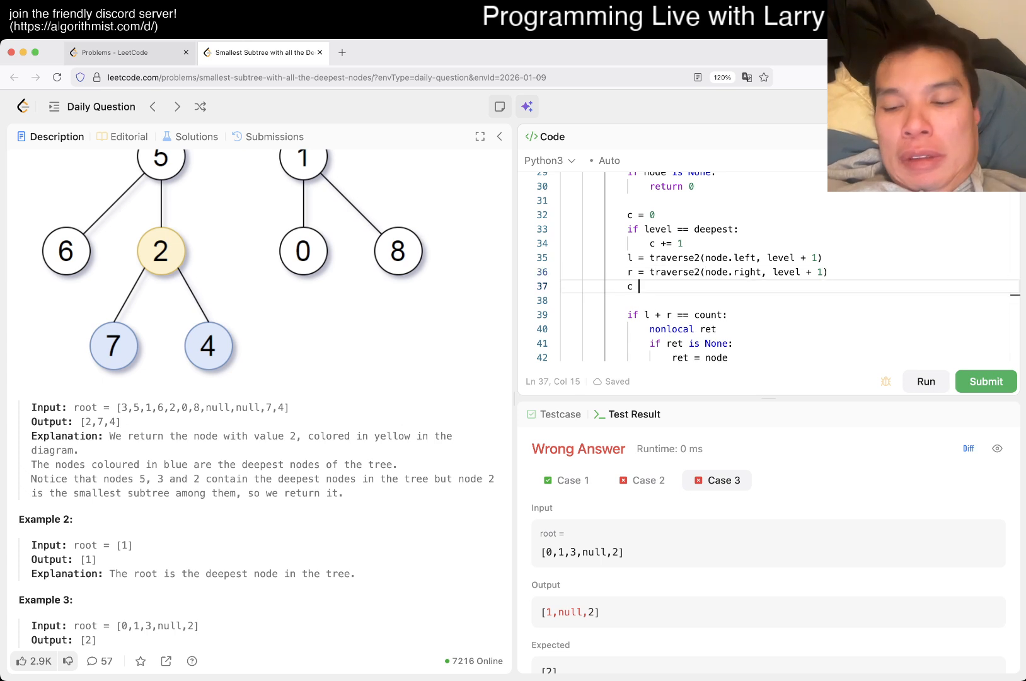
text(+= l)
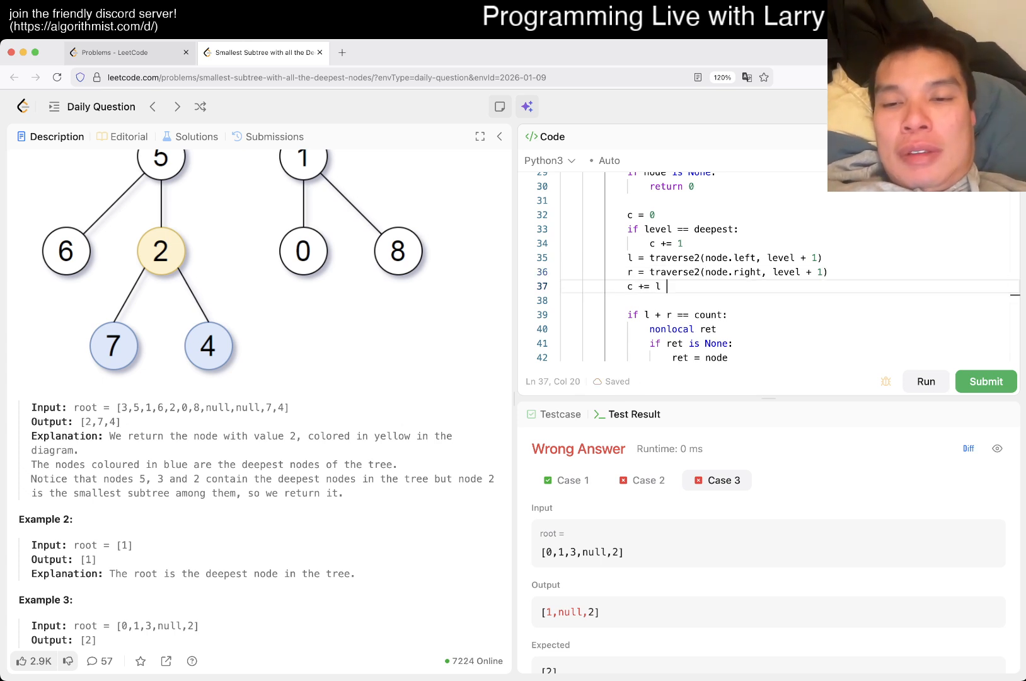
text(+ r)
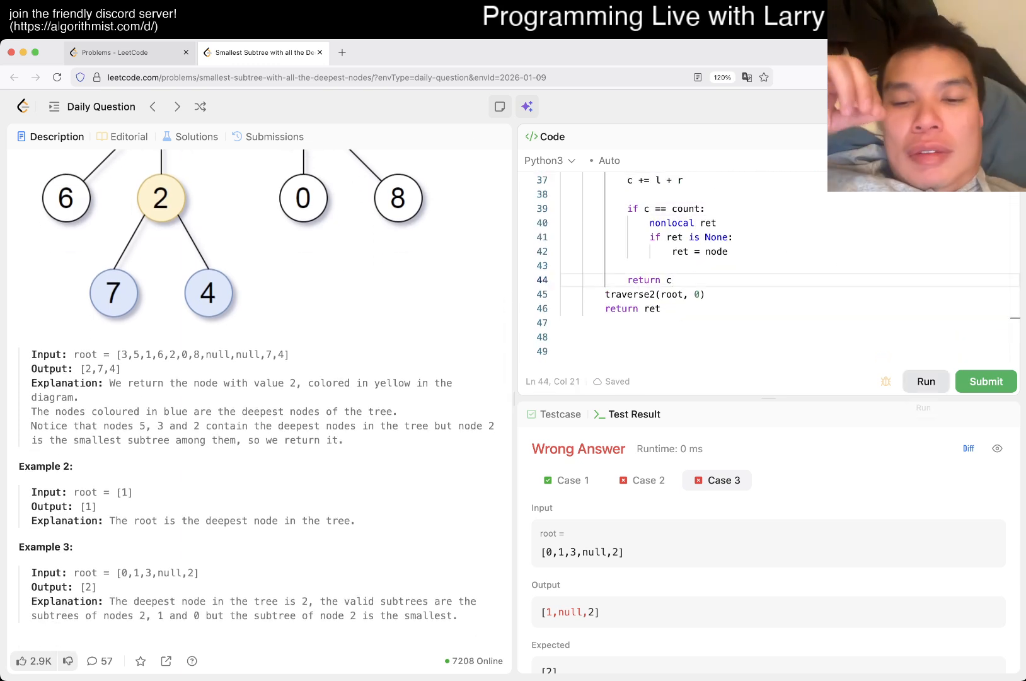
- Run and submit the solution, dismiss the daily challenge popup, and view the Submissions list
click(924, 381)
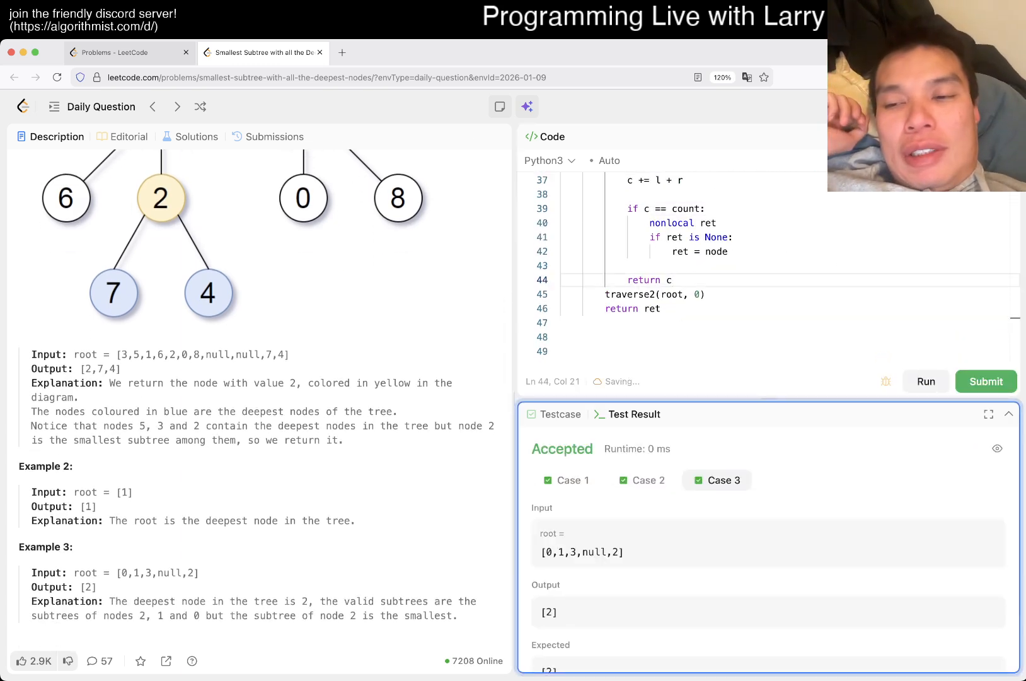
click(985, 381)
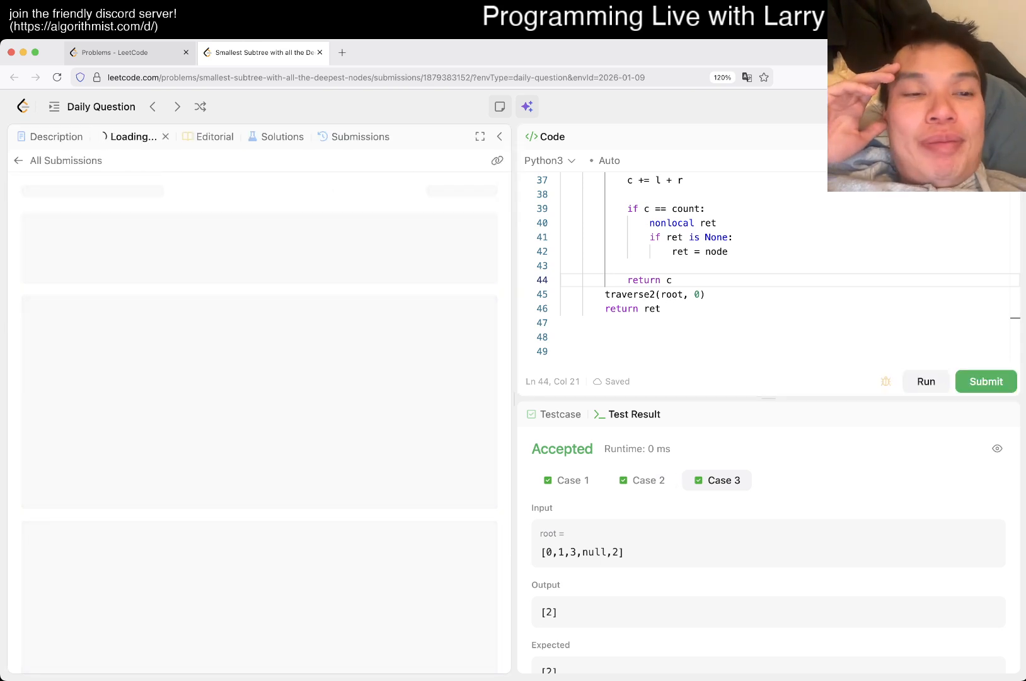
click(985, 381)
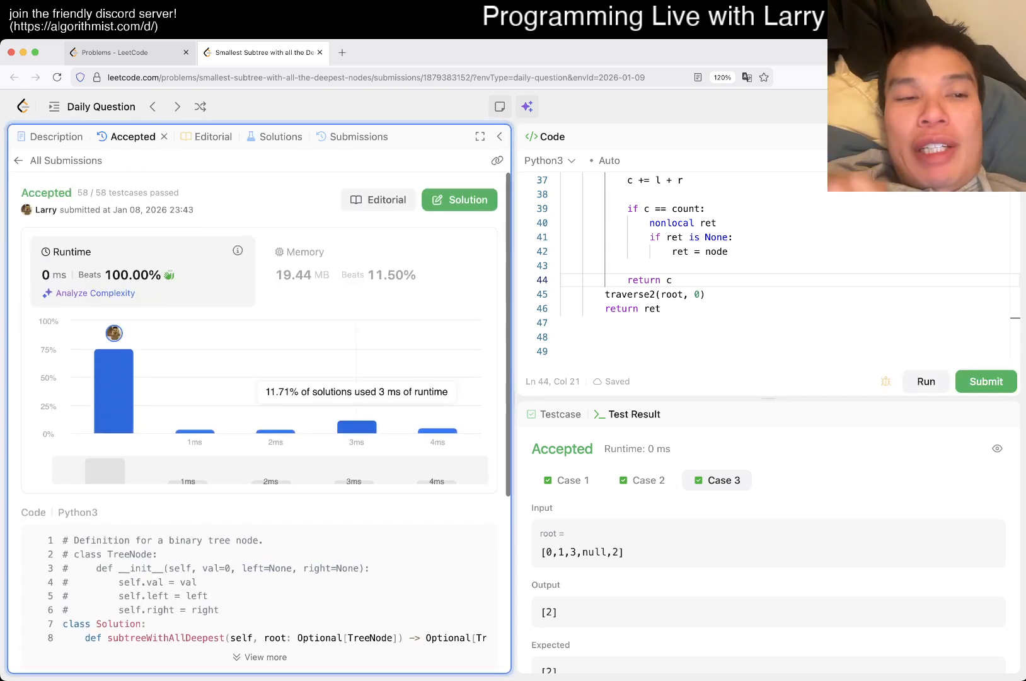
click(985, 381)
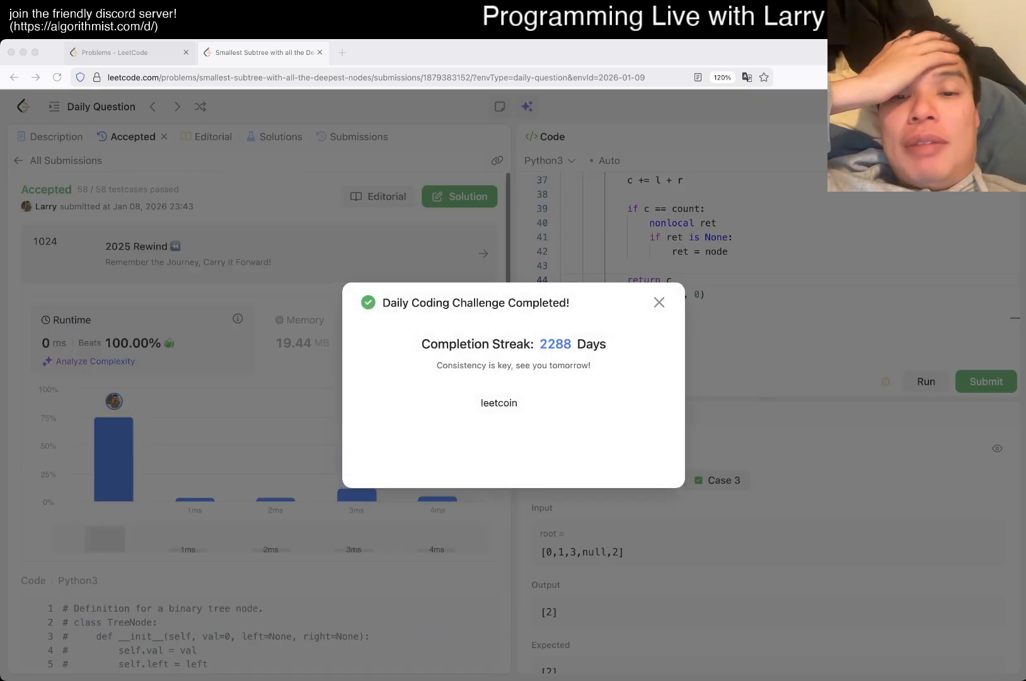
click(660, 302)
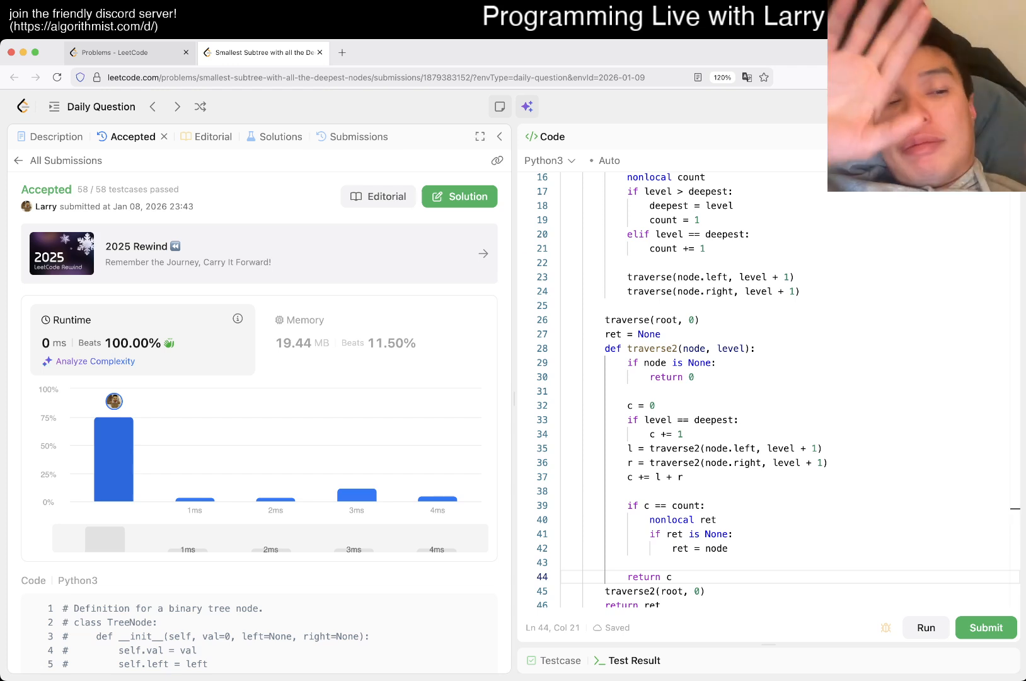
click(359, 137)
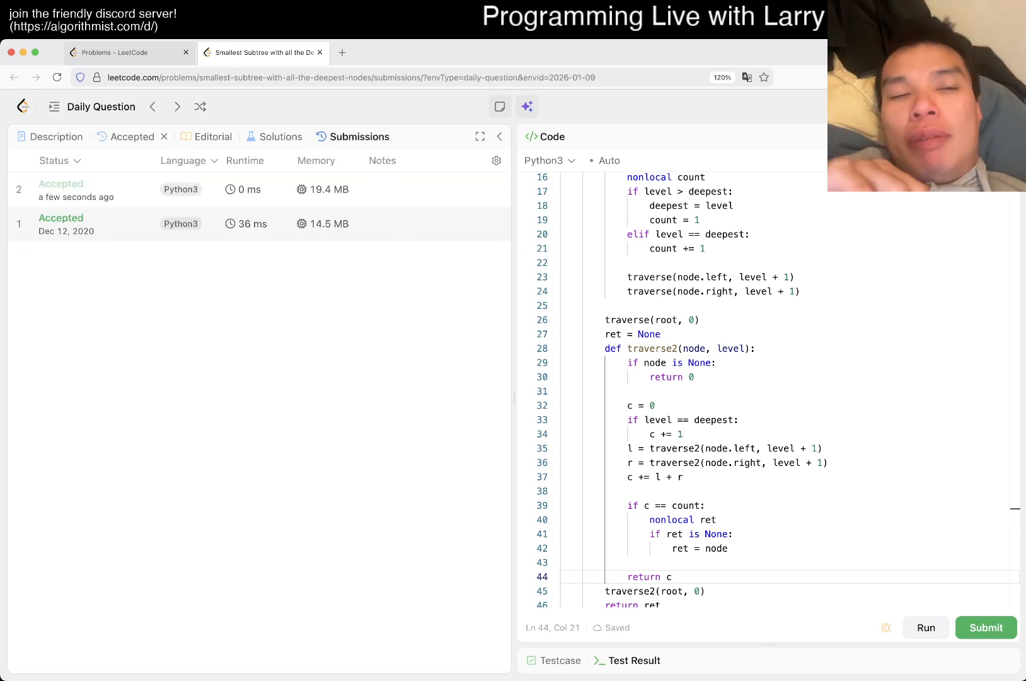